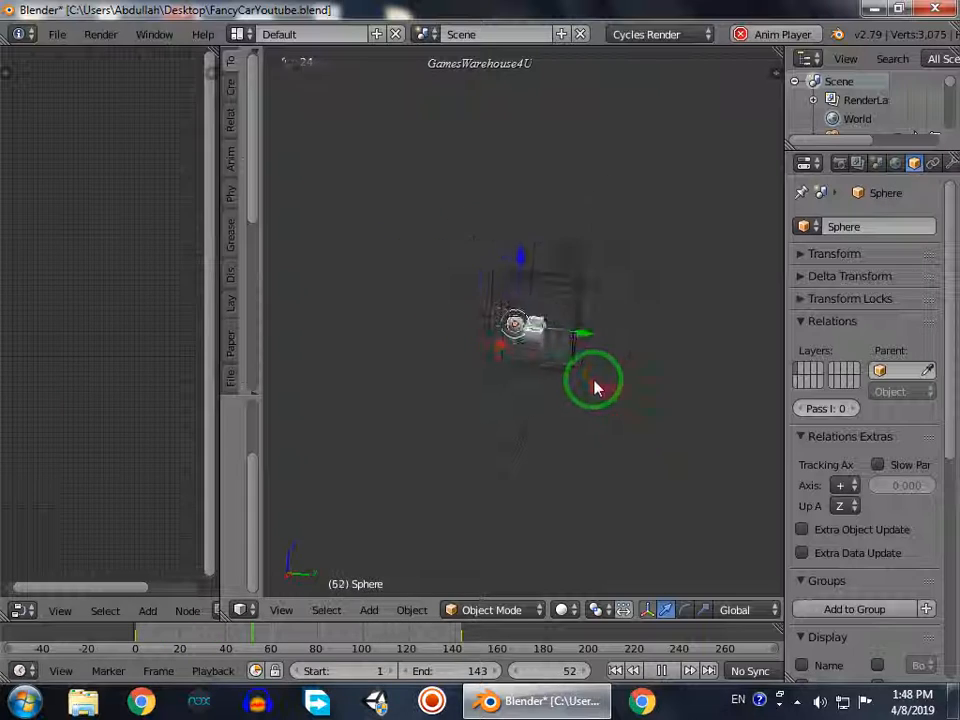
Select the car model in the viewport as the active object.
click(660, 670)
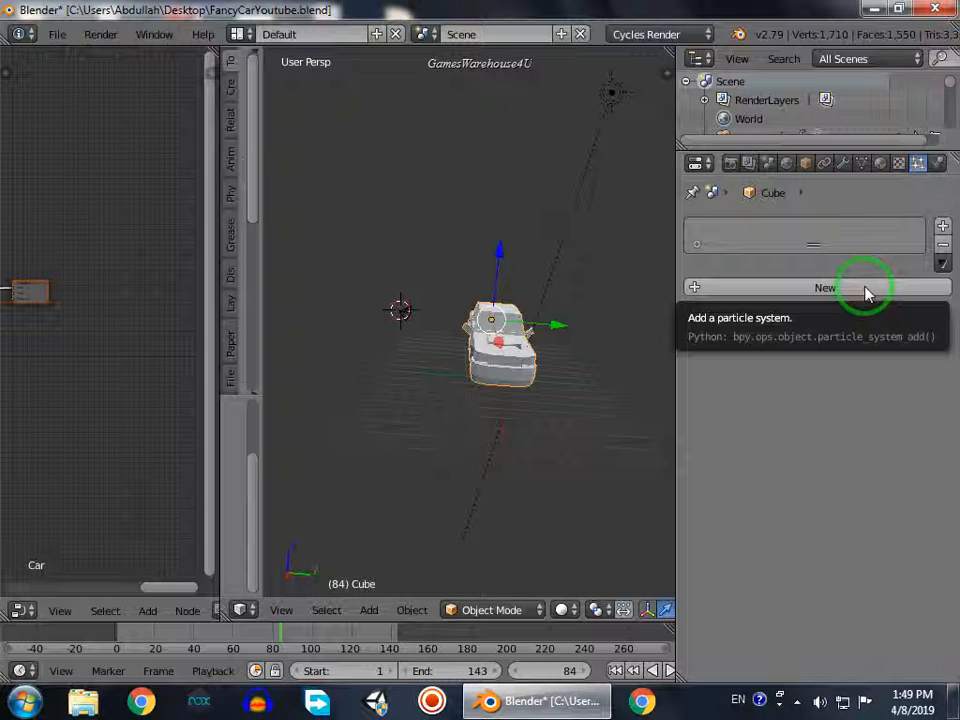
mouse_move(916, 164)
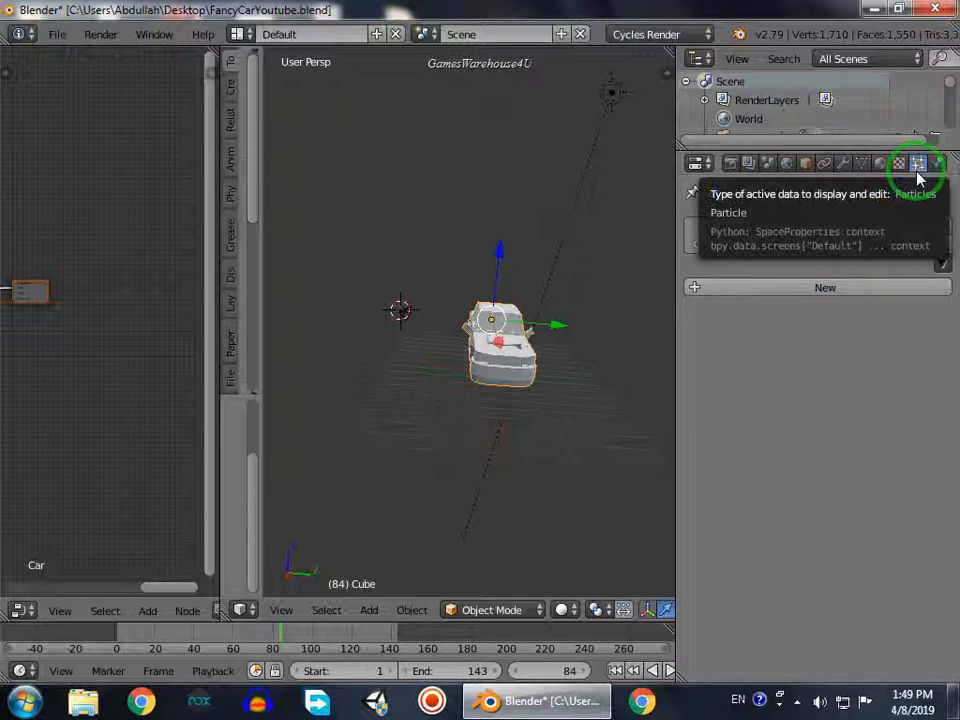
Add a new particle system to the car and preview its Newtonian particles in playback.
click(916, 164)
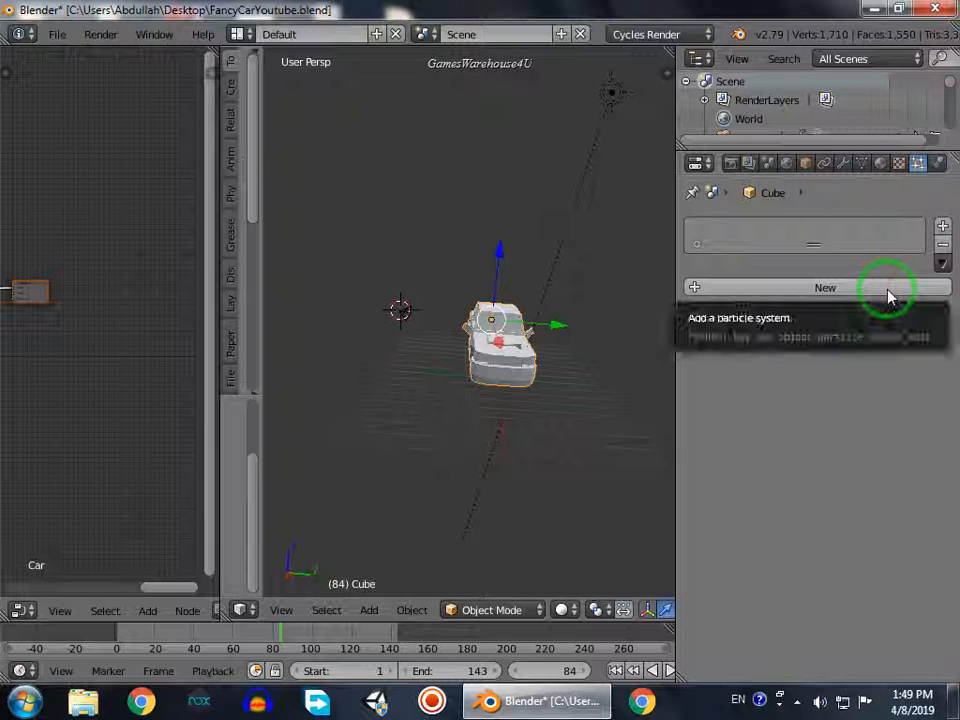
click(824, 288)
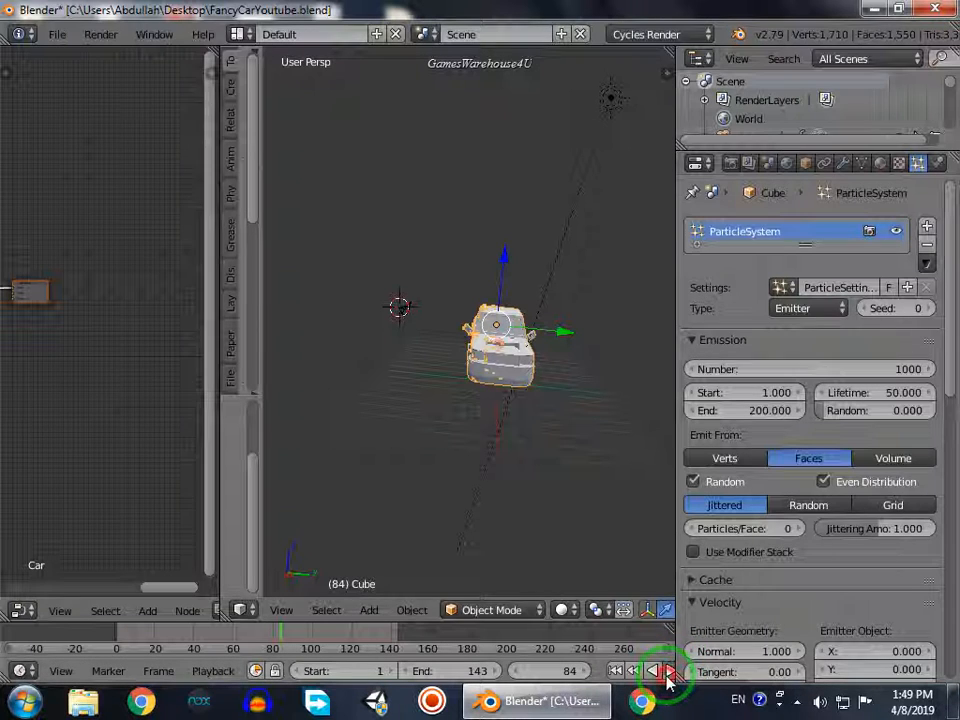
click(666, 670)
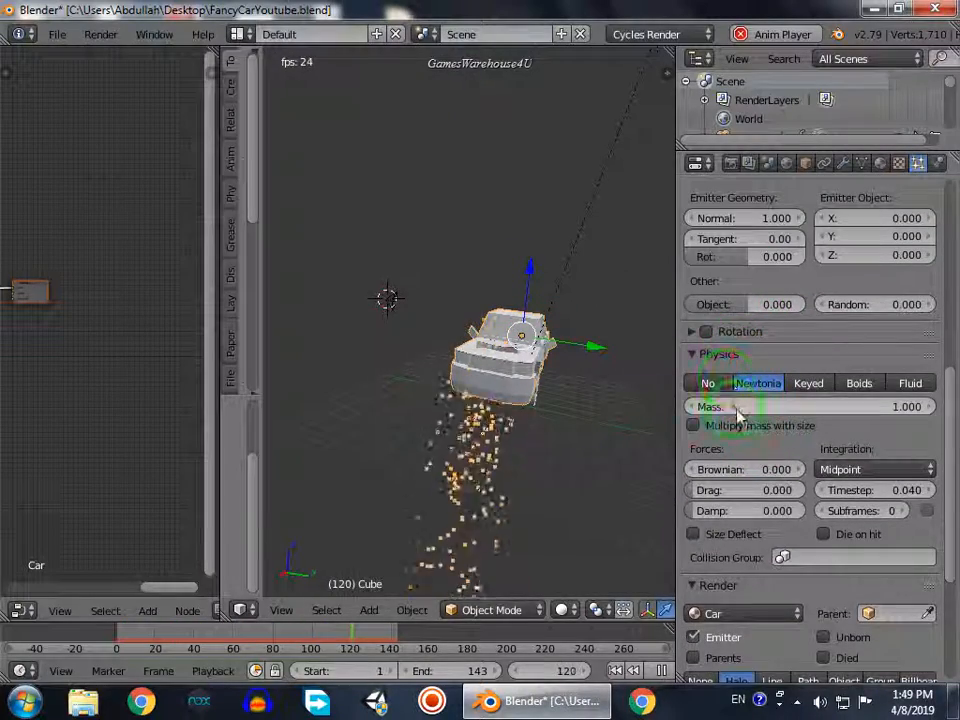
click(692, 424)
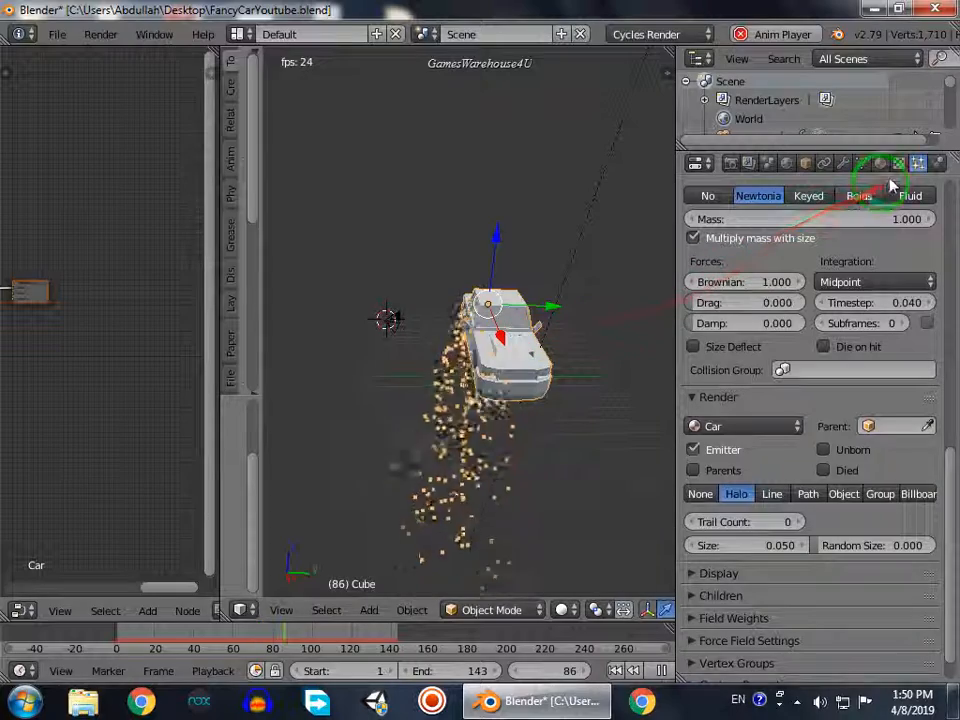
Add an Explode modifier below the car's ParticleSystem modifier so the mesh shatters.
click(836, 164)
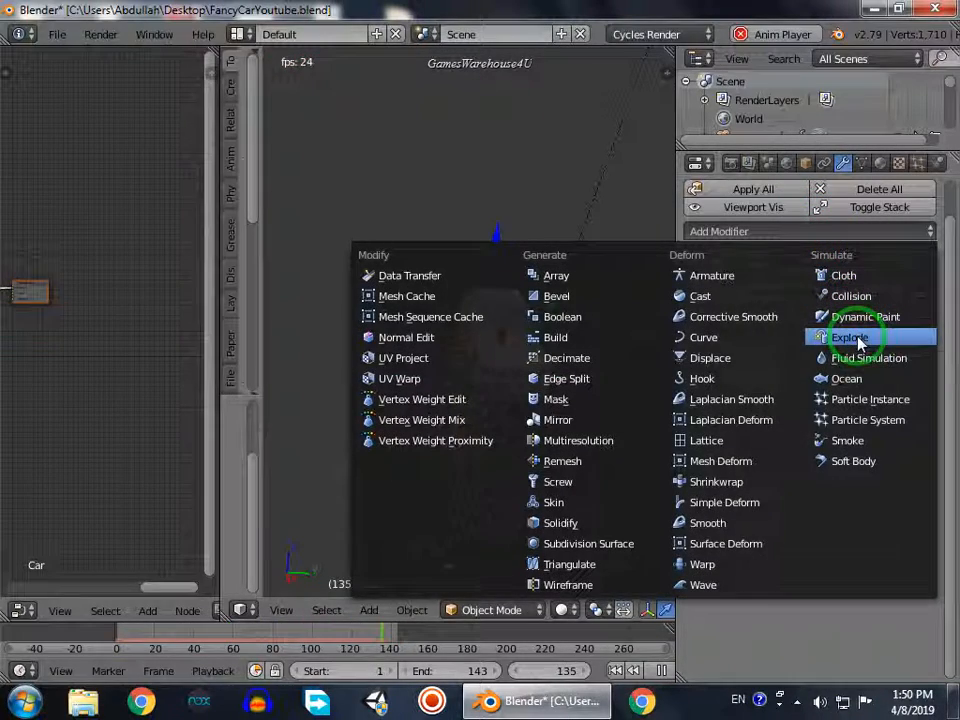
click(848, 336)
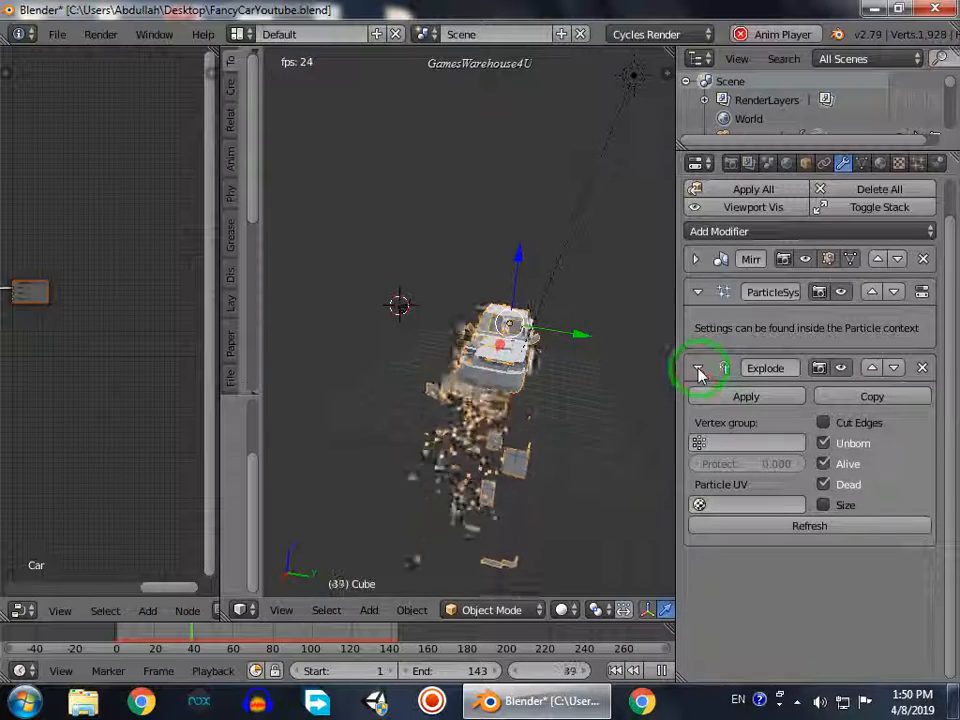
click(824, 504)
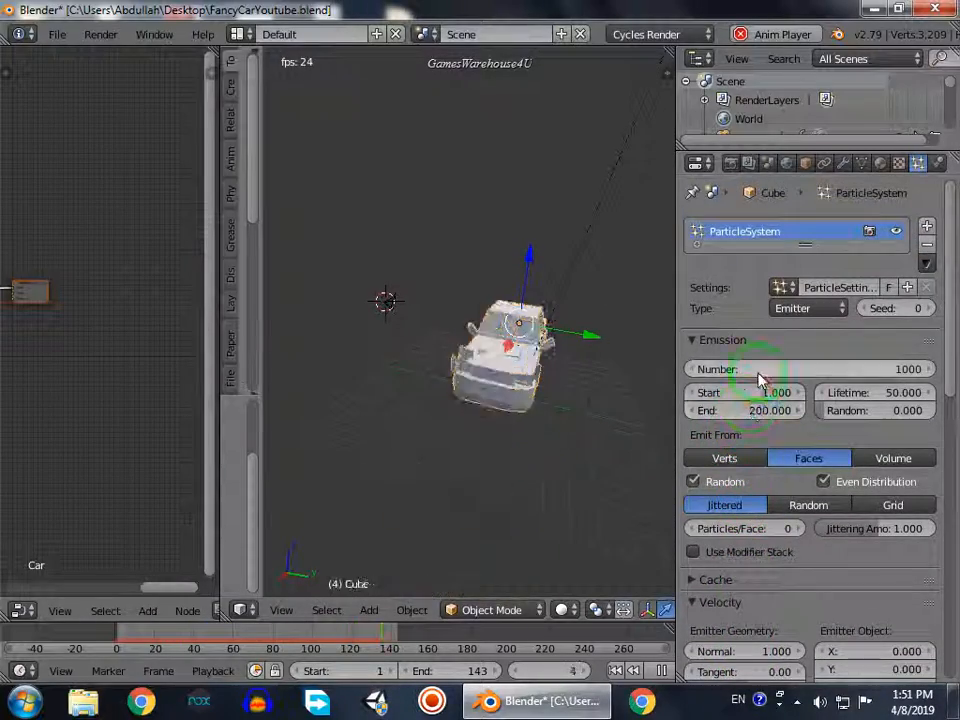
Set the emission Number to 5000 particles for a denser explosion.
click(810, 368)
text(5000)
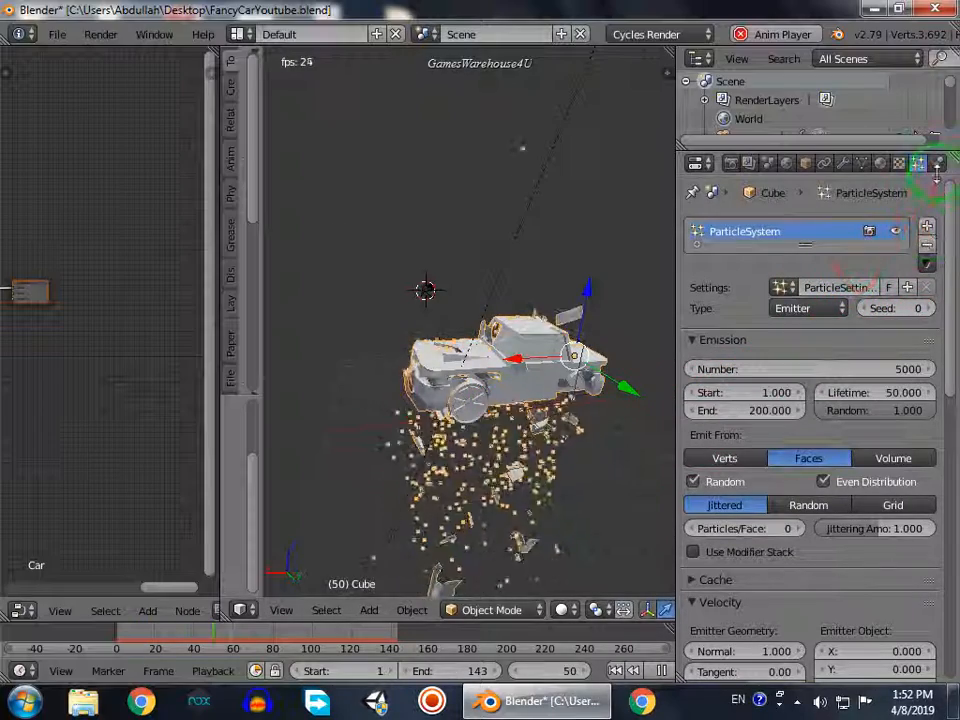
Enable Smoke physics on the car as a Flow source with Flow Type Fire + Smoke.
click(938, 164)
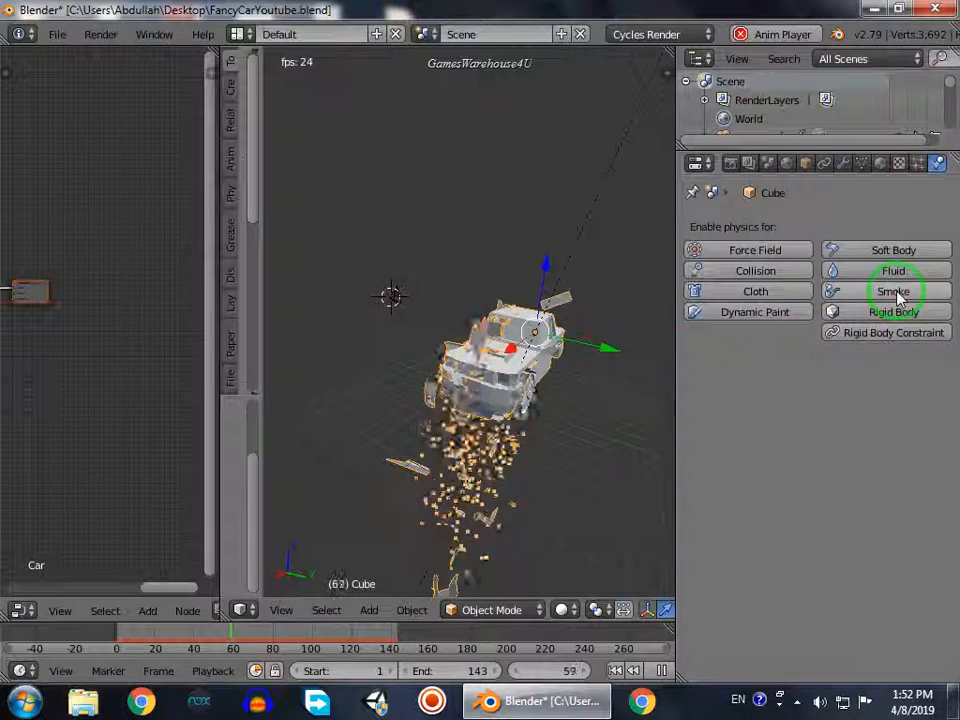
click(892, 292)
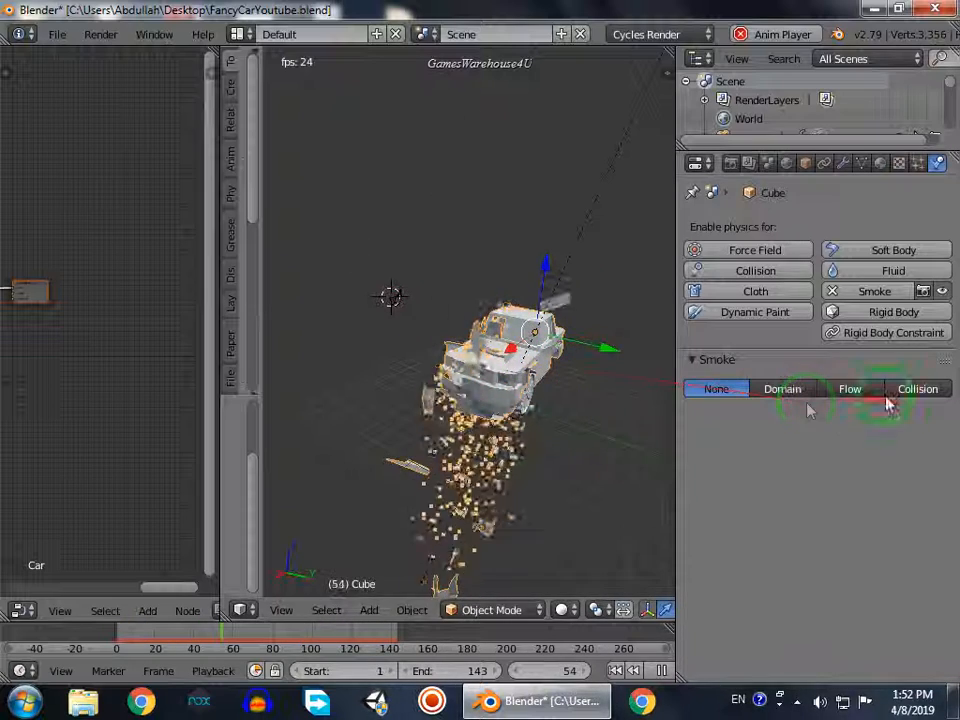
click(848, 388)
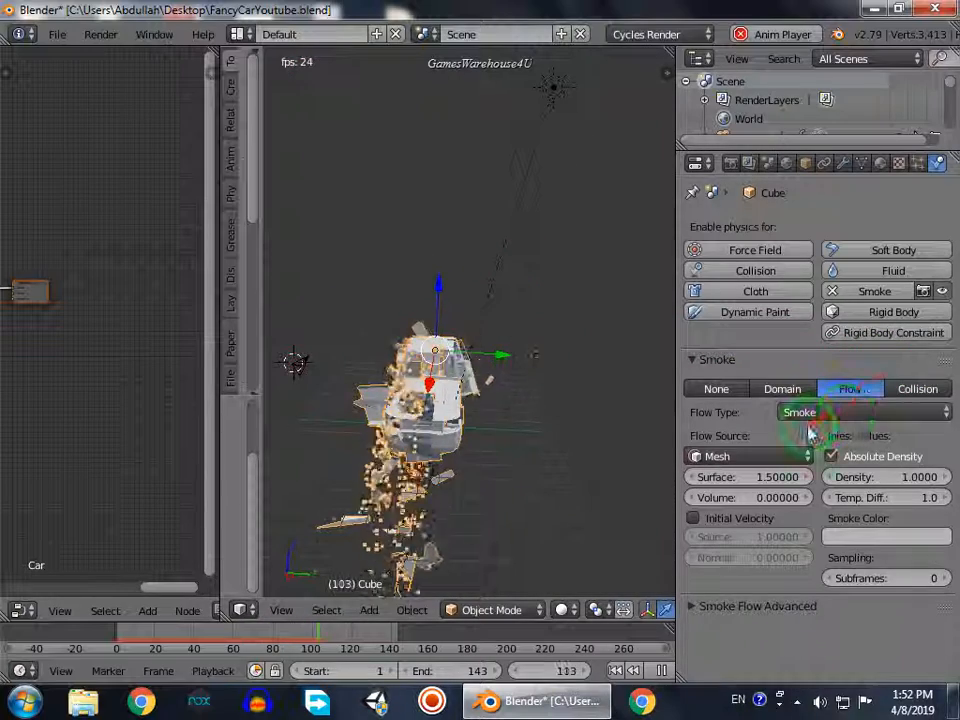
click(862, 412)
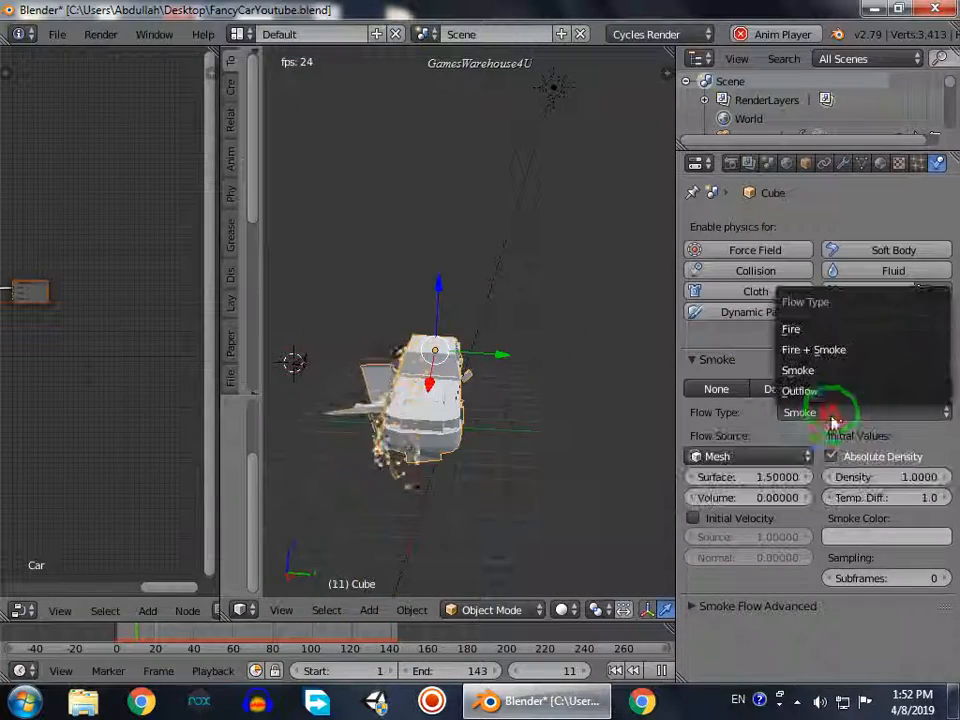
mouse_move(864, 348)
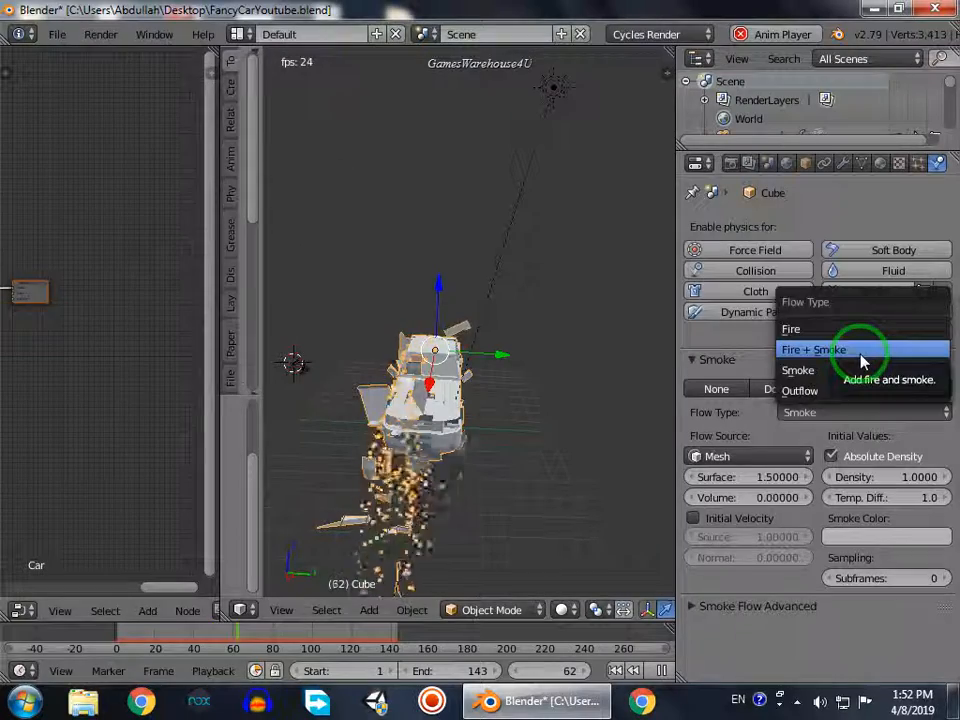
click(812, 348)
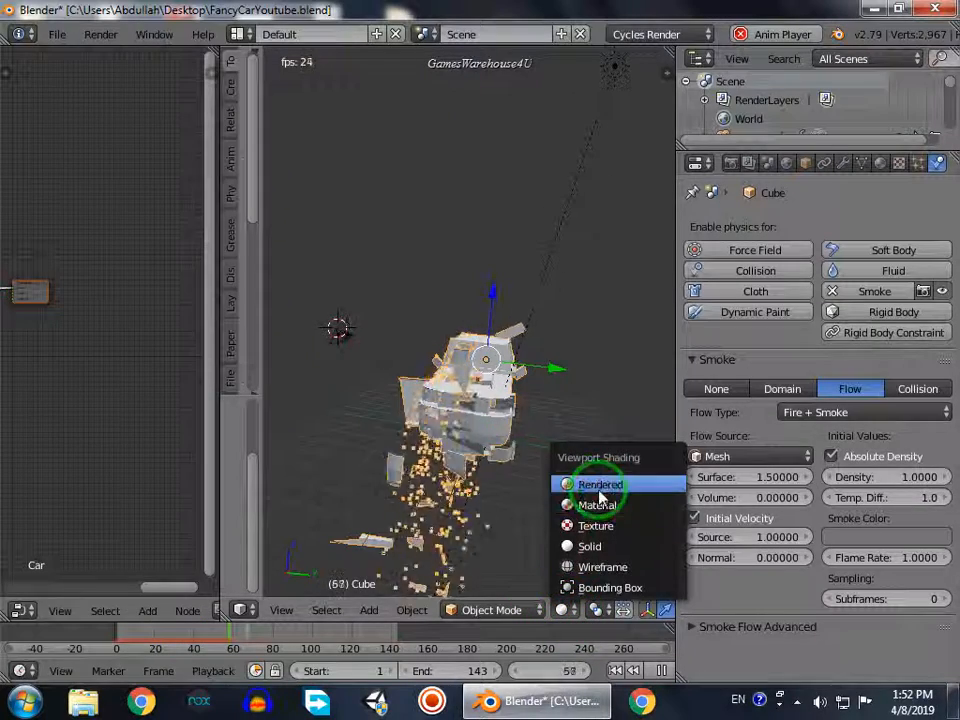
Add a cube mesh and scale it up to enclose the car.
click(600, 484)
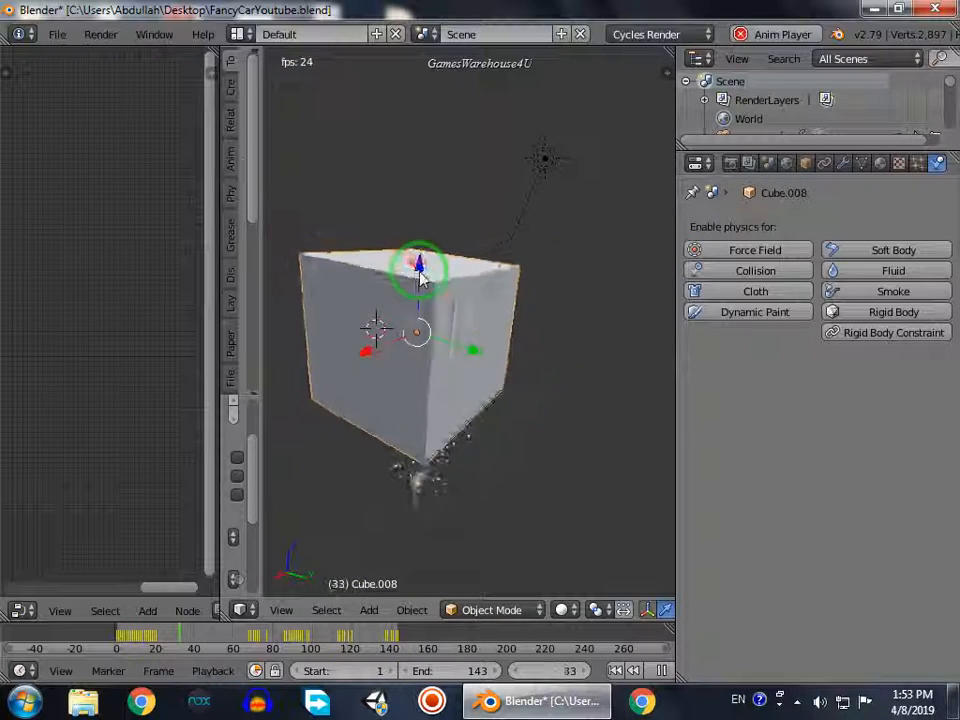
click(664, 670)
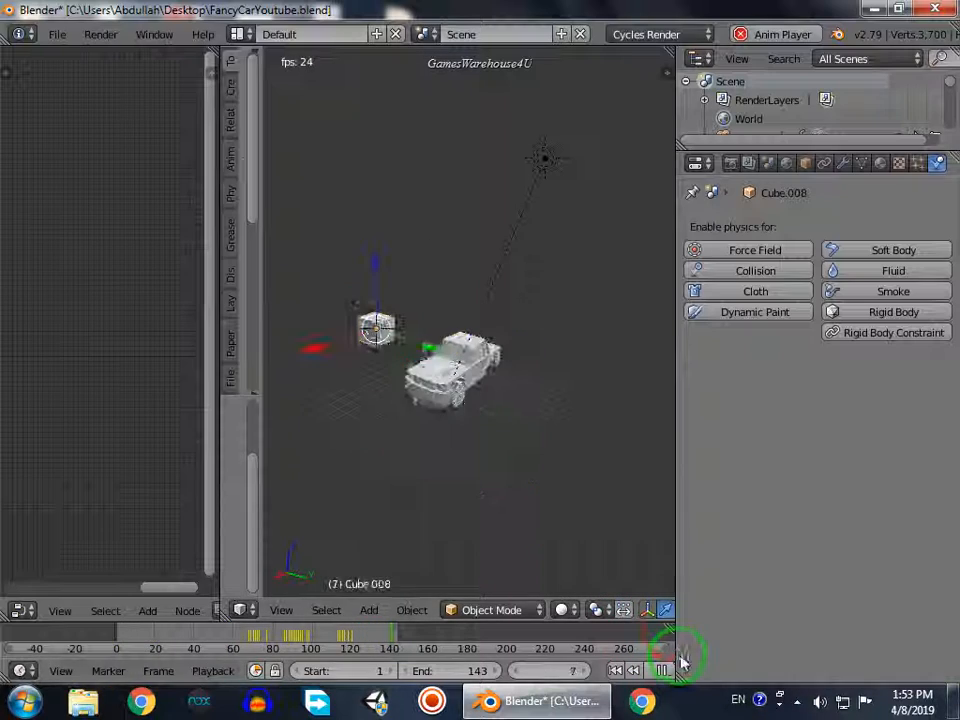
click(664, 670)
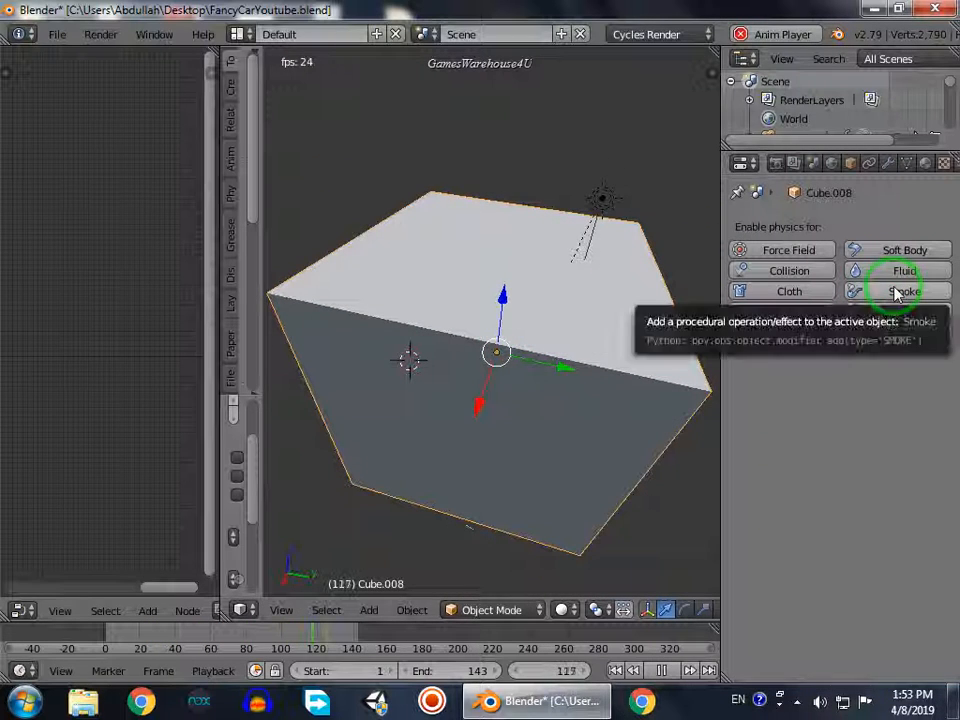
Make the cube a Smoke Domain and play back the fire and smoke simulation.
click(904, 292)
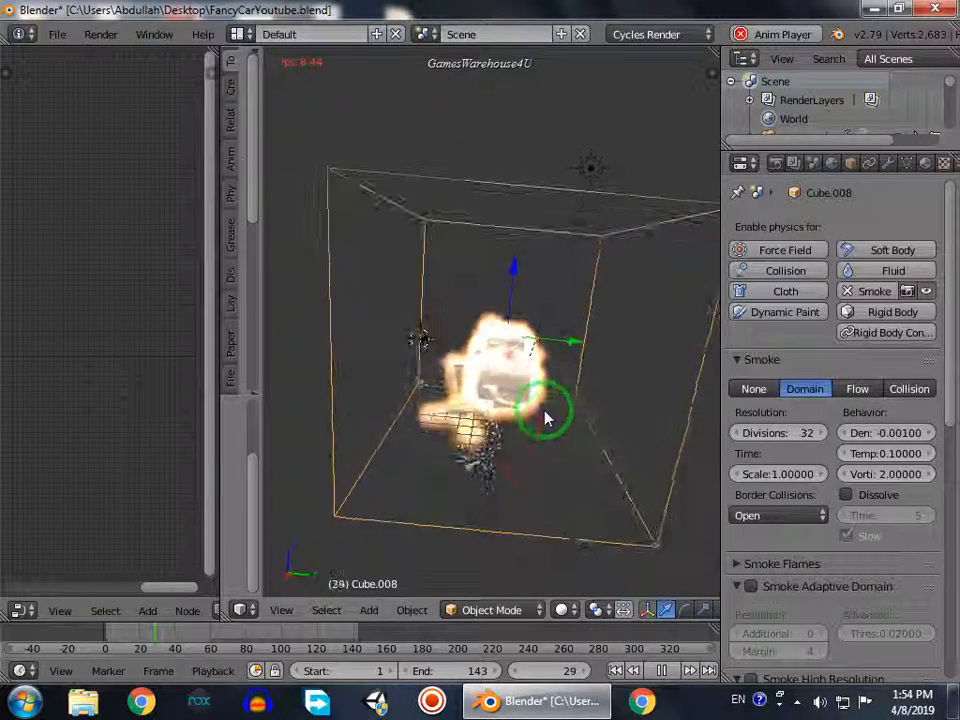
click(660, 670)
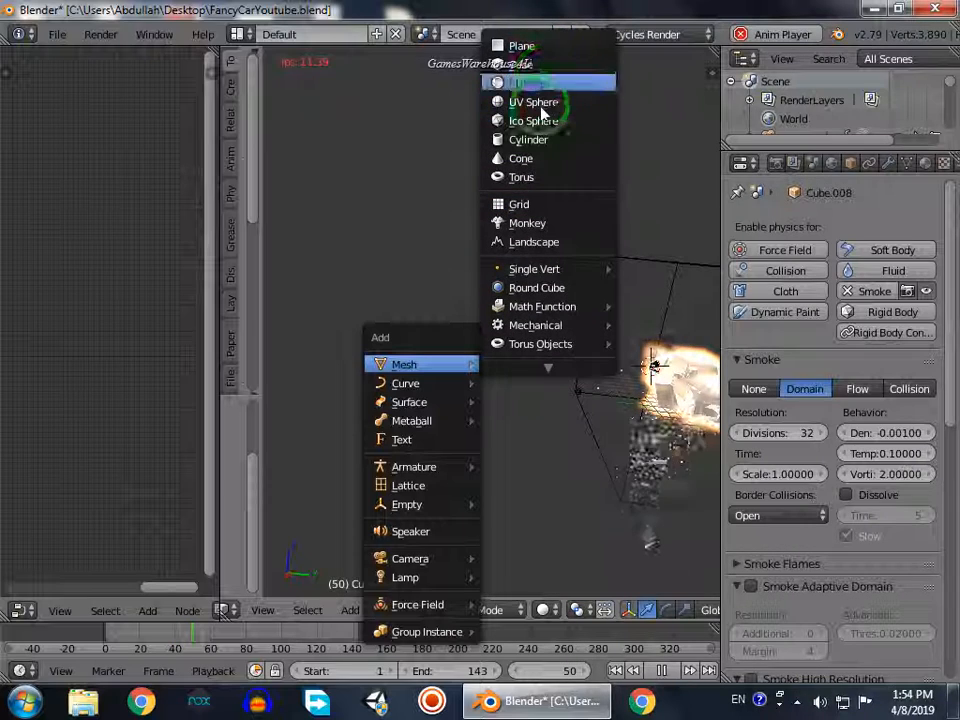
Add a UV Sphere mesh to the scene beside the car.
click(536, 100)
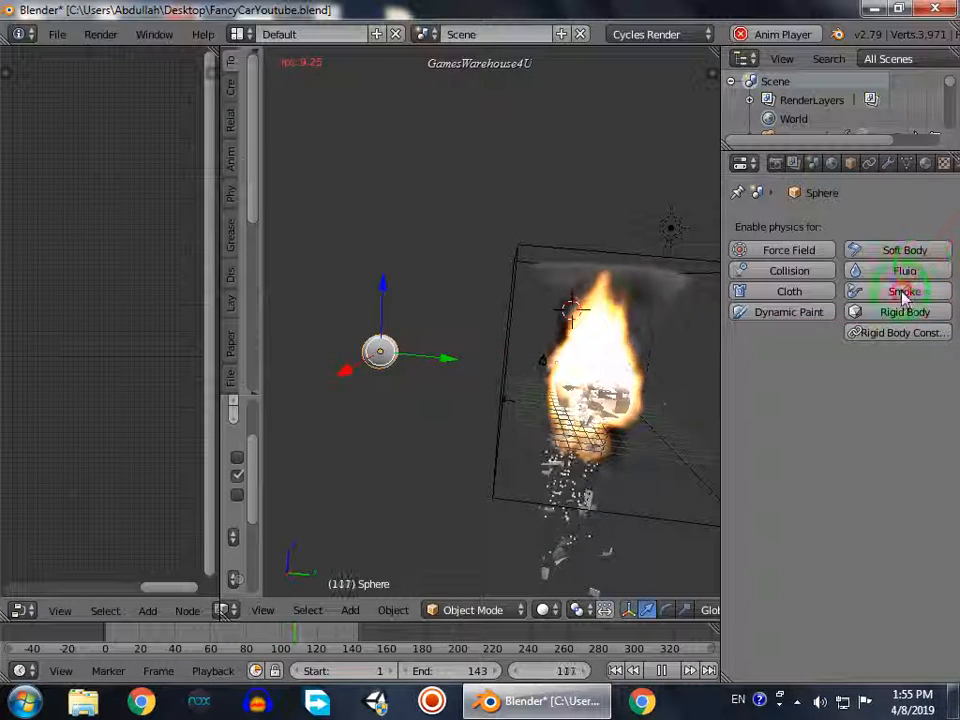
Give the sphere Smoke Collision physics with Collision Type Animated.
click(904, 292)
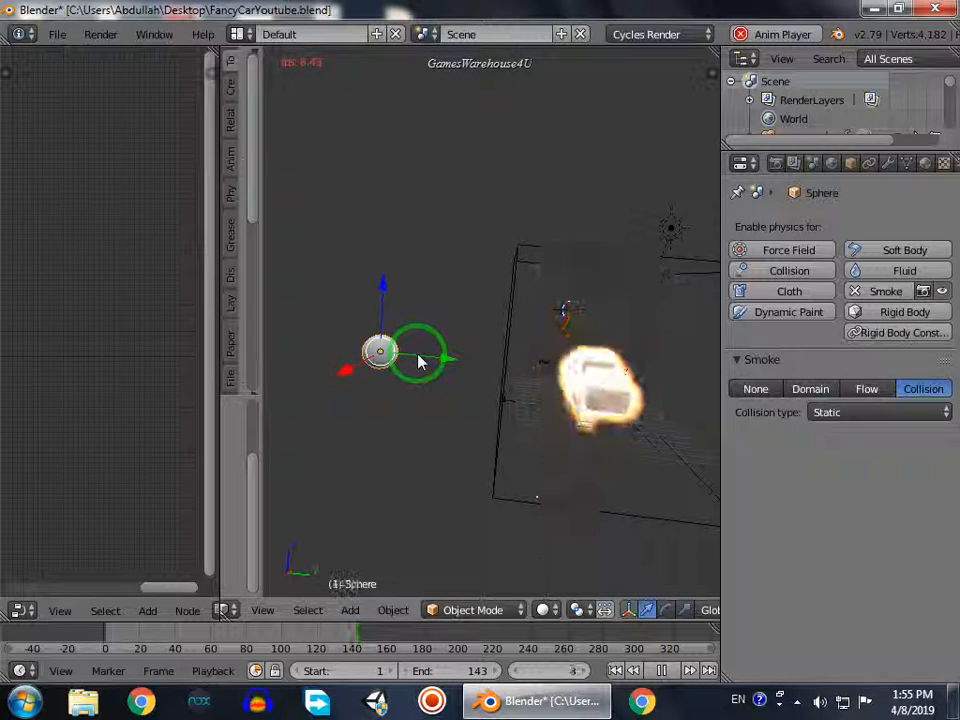
click(878, 412)
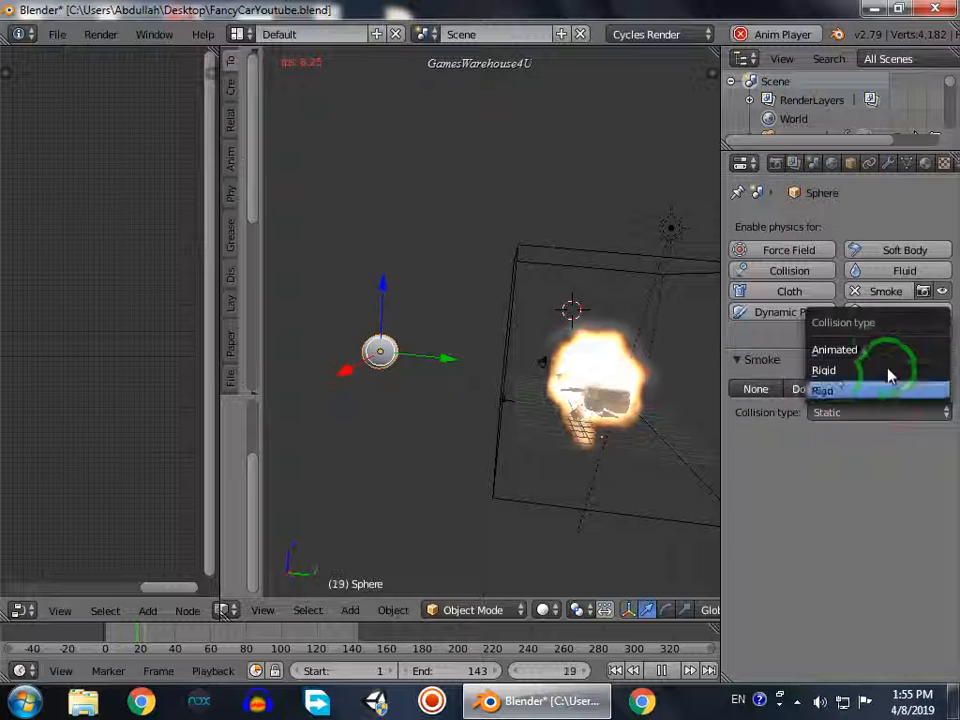
click(834, 348)
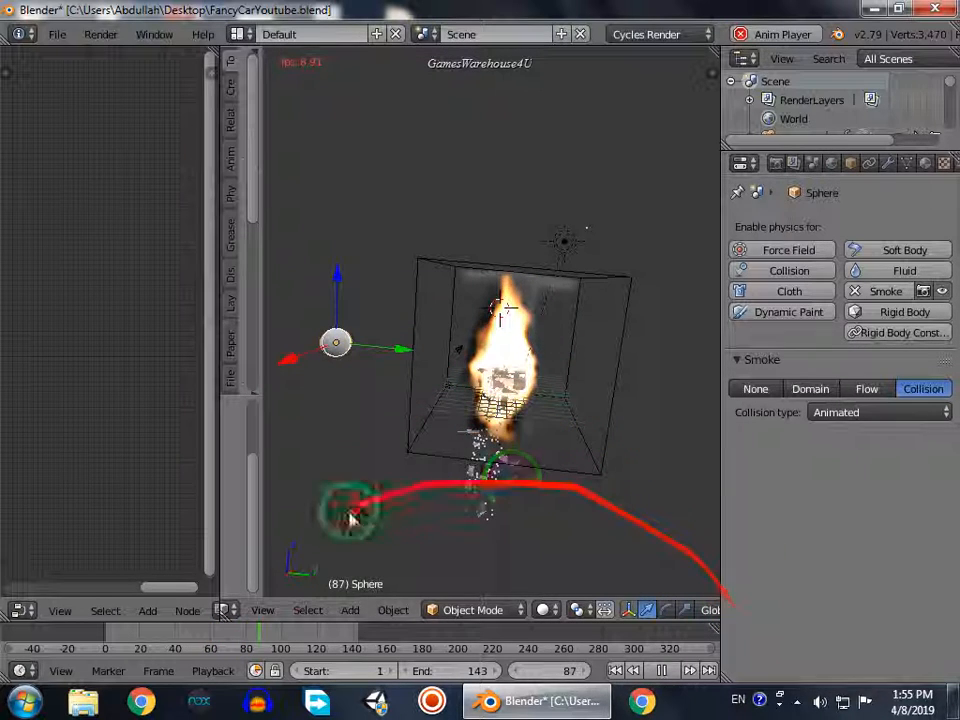
Keyframe the sphere's location at frame 1, then jump to frame 143 for the end position.
click(618, 670)
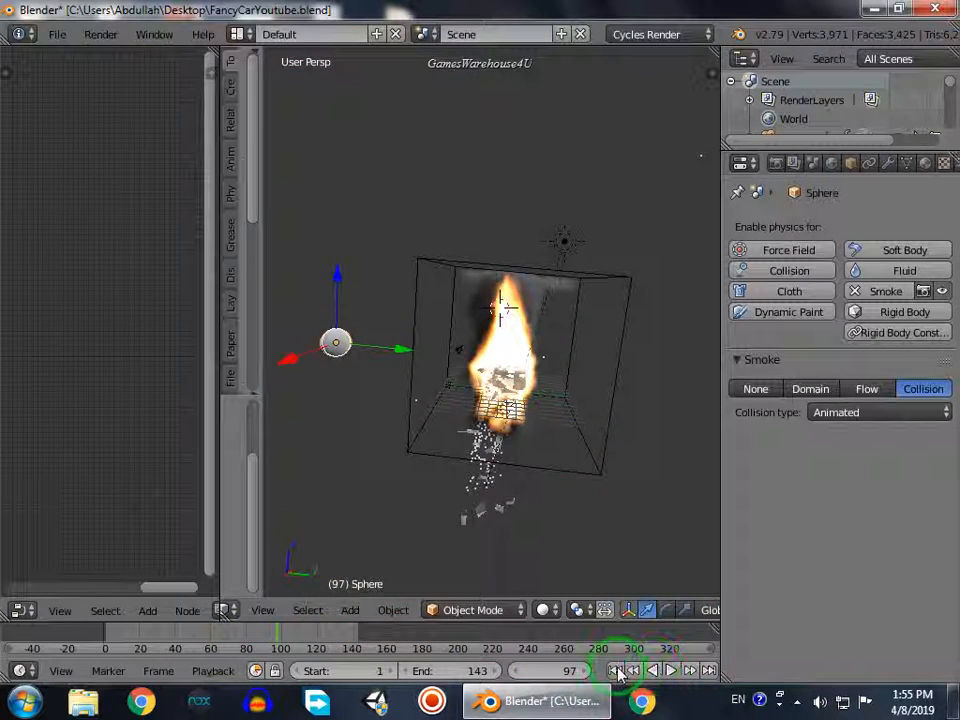
click(616, 670)
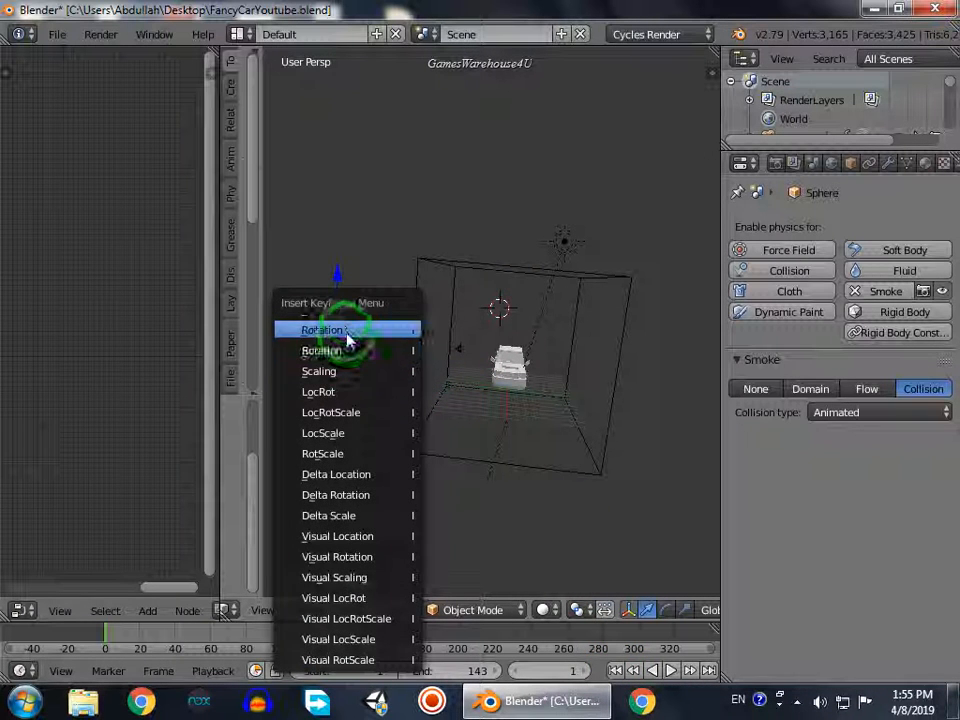
click(322, 330)
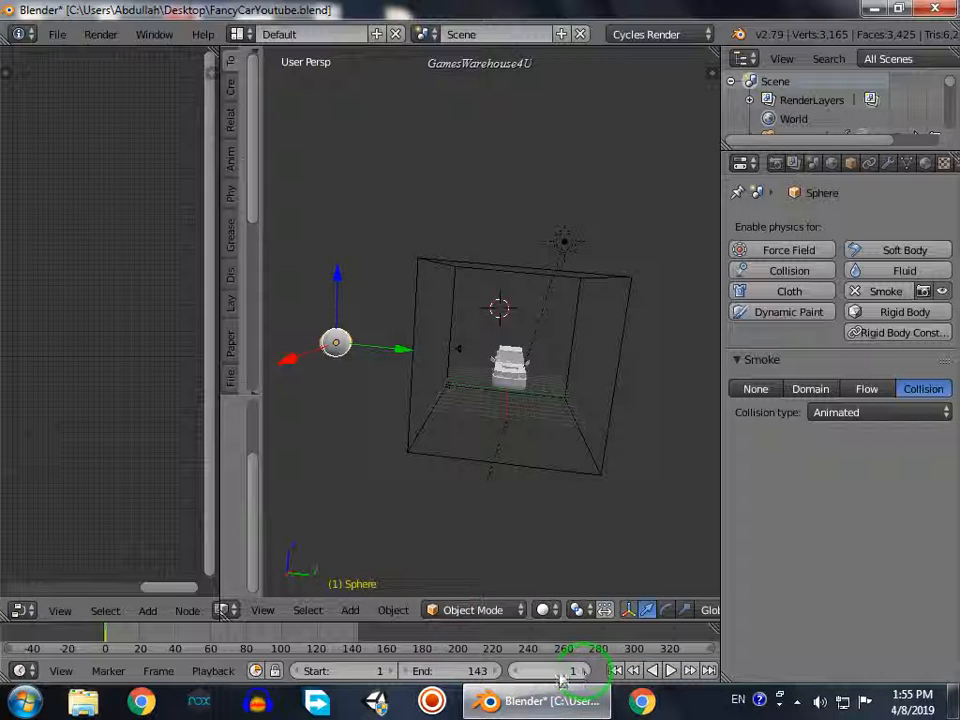
click(708, 670)
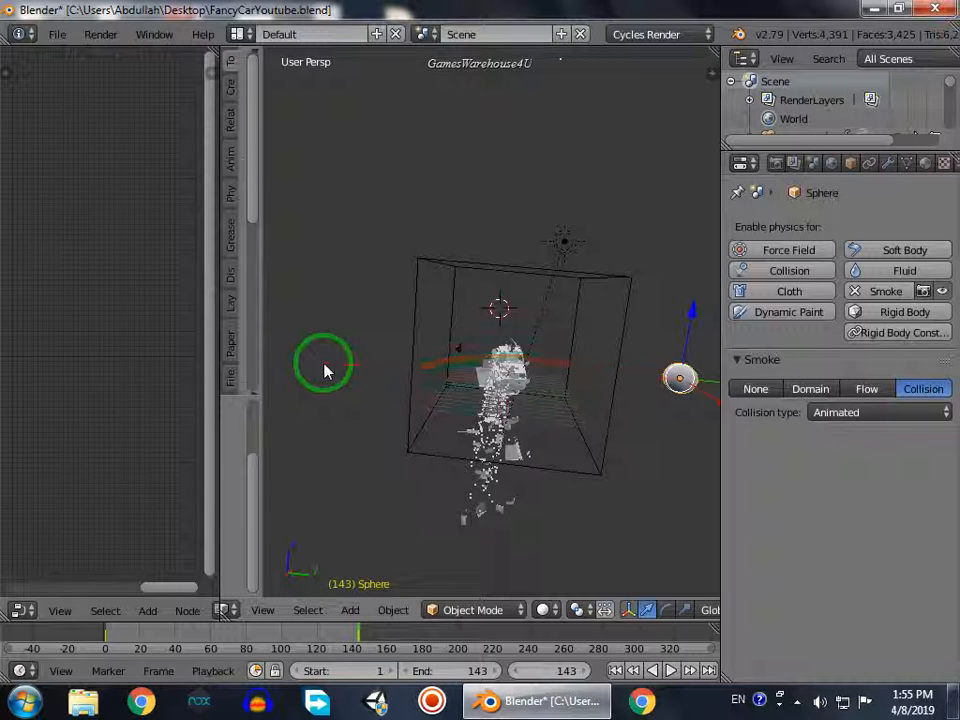
click(668, 670)
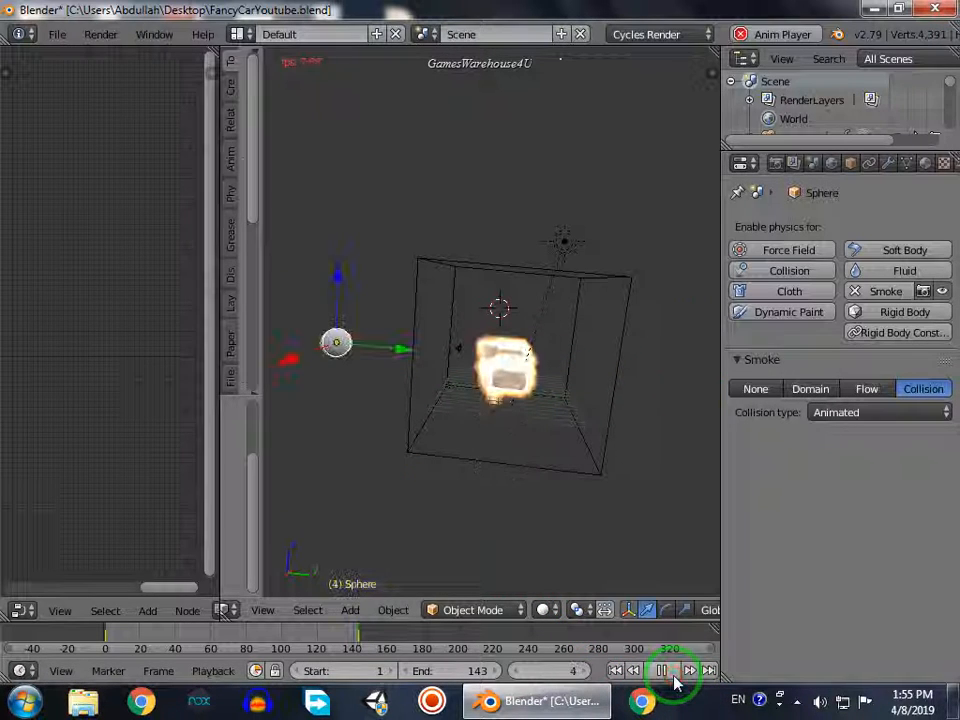
click(662, 670)
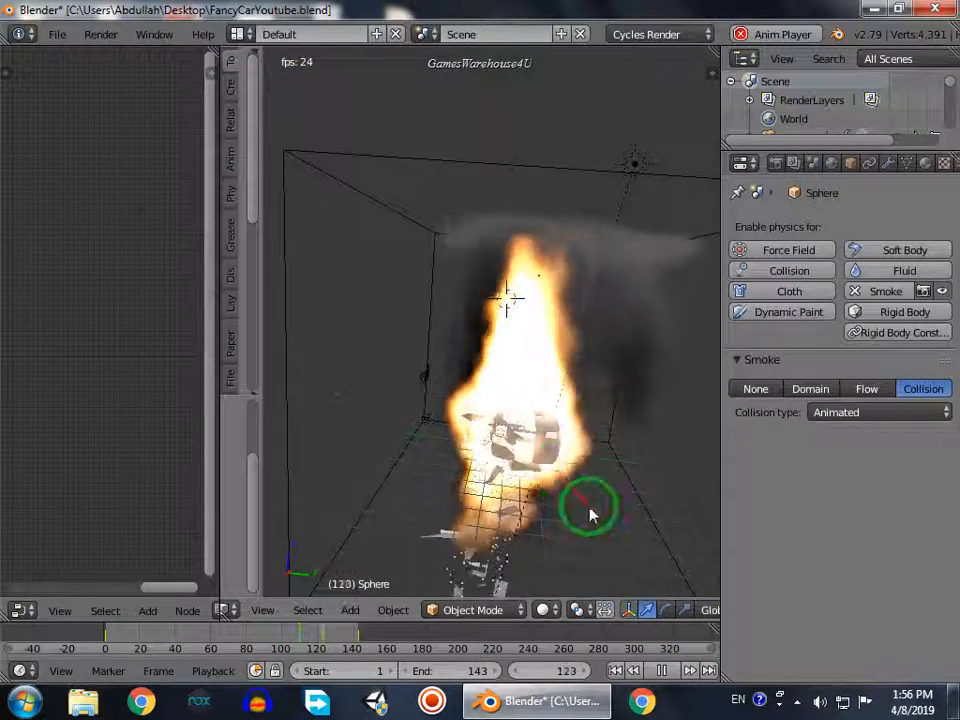
click(662, 670)
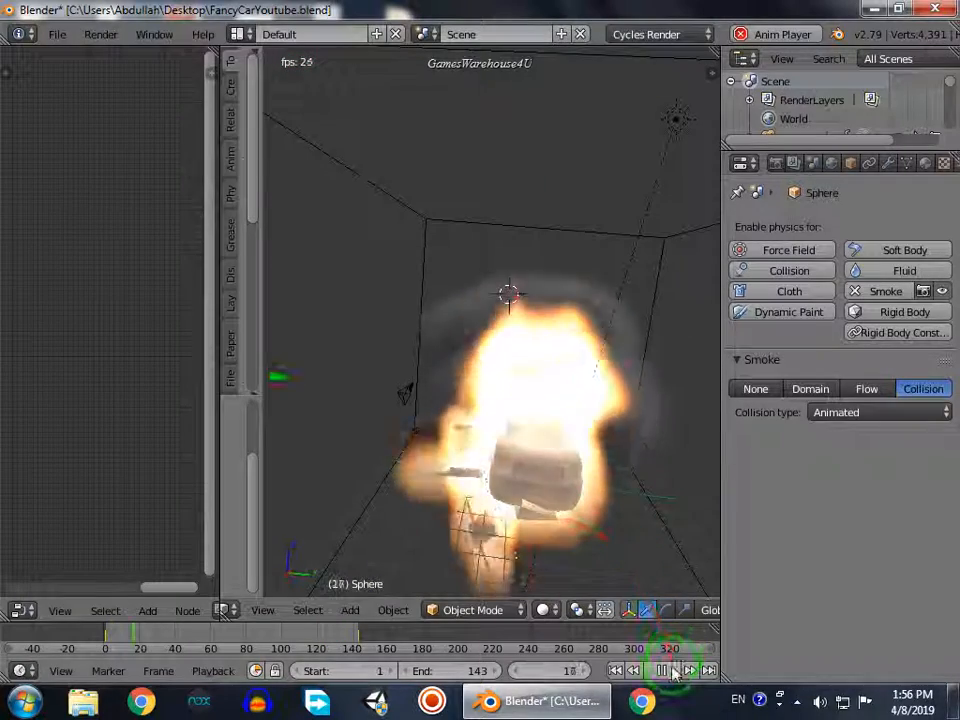
click(662, 670)
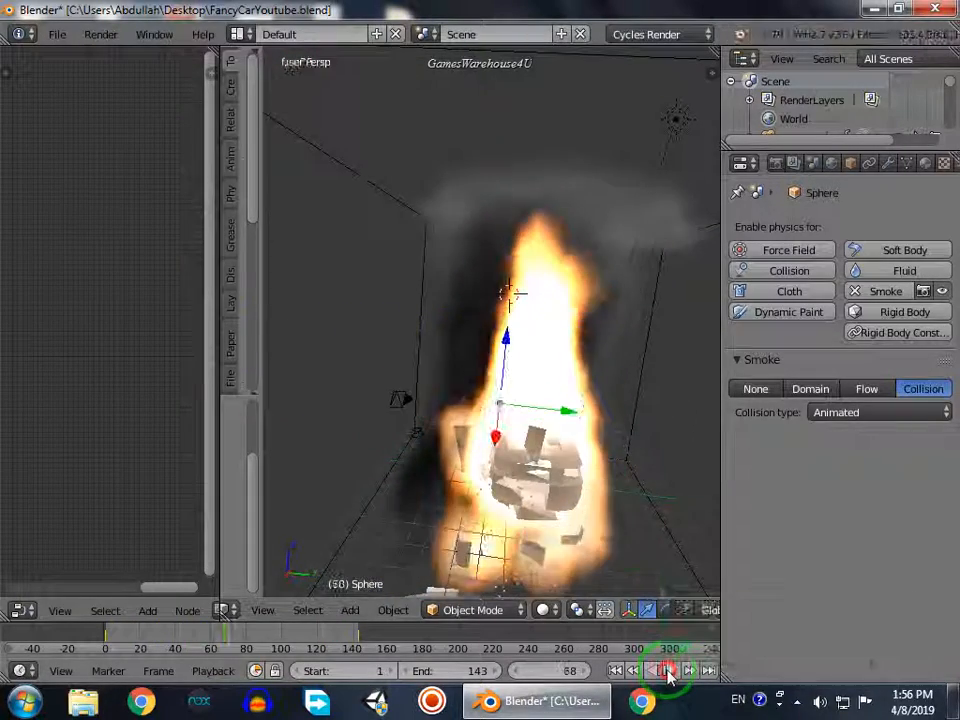
click(668, 670)
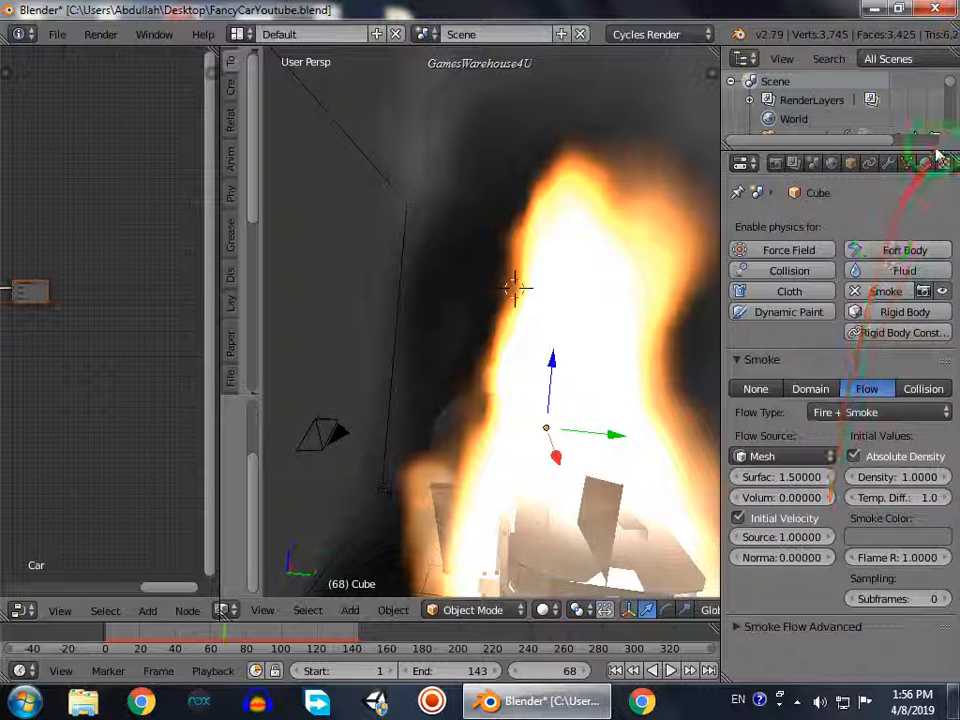
Set the car's particle Emission Start to frame 68 and End to 90, then check by playing the timeline.
click(906, 162)
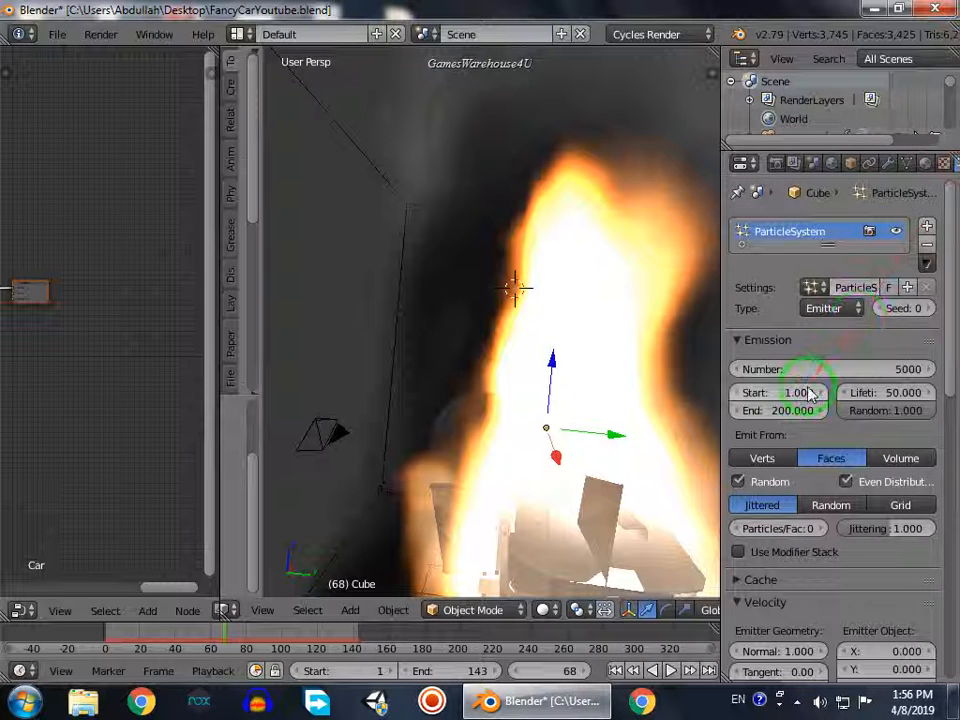
click(780, 392)
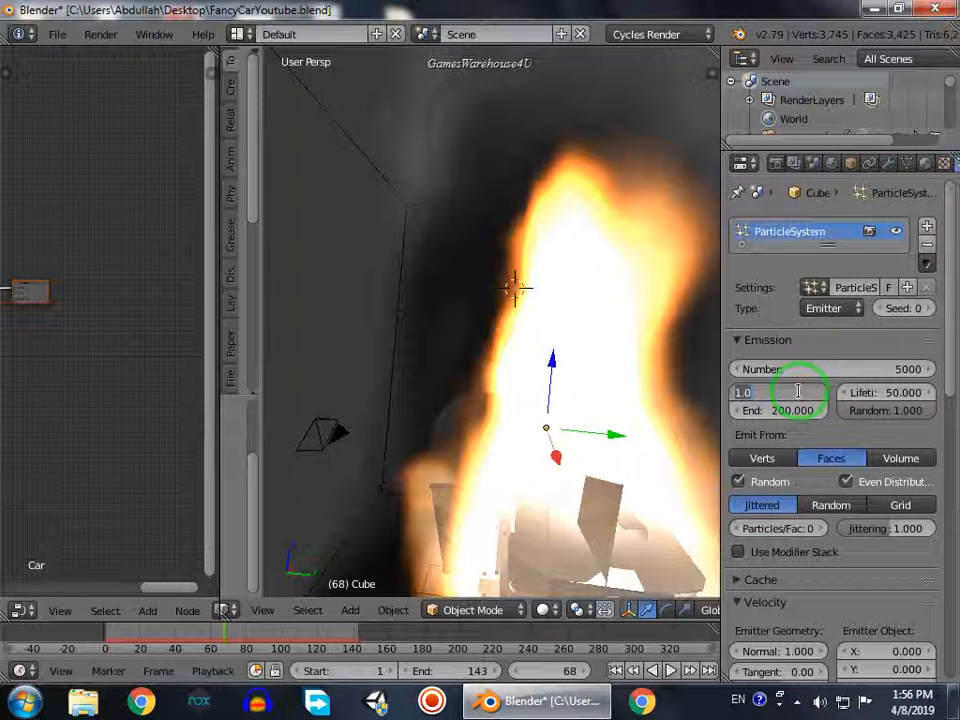
click(776, 392)
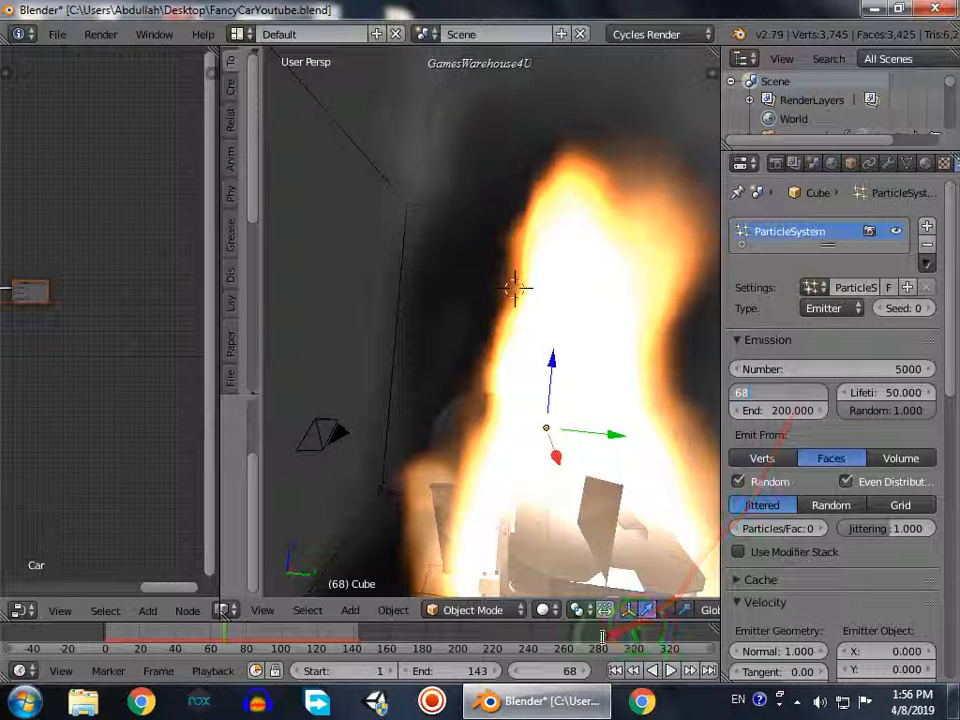
click(676, 670)
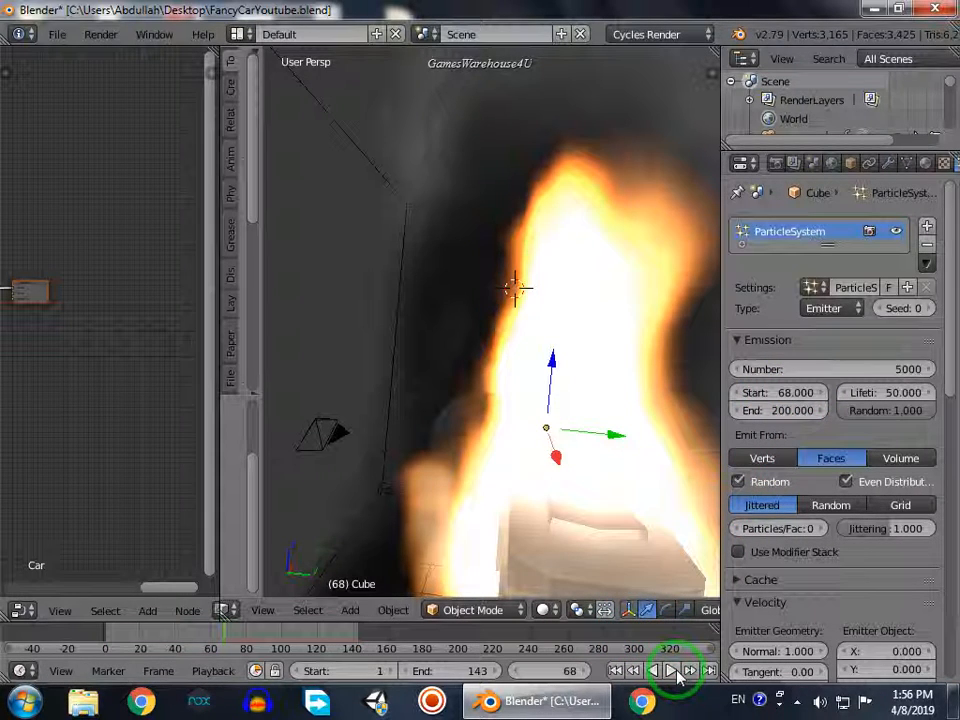
click(670, 670)
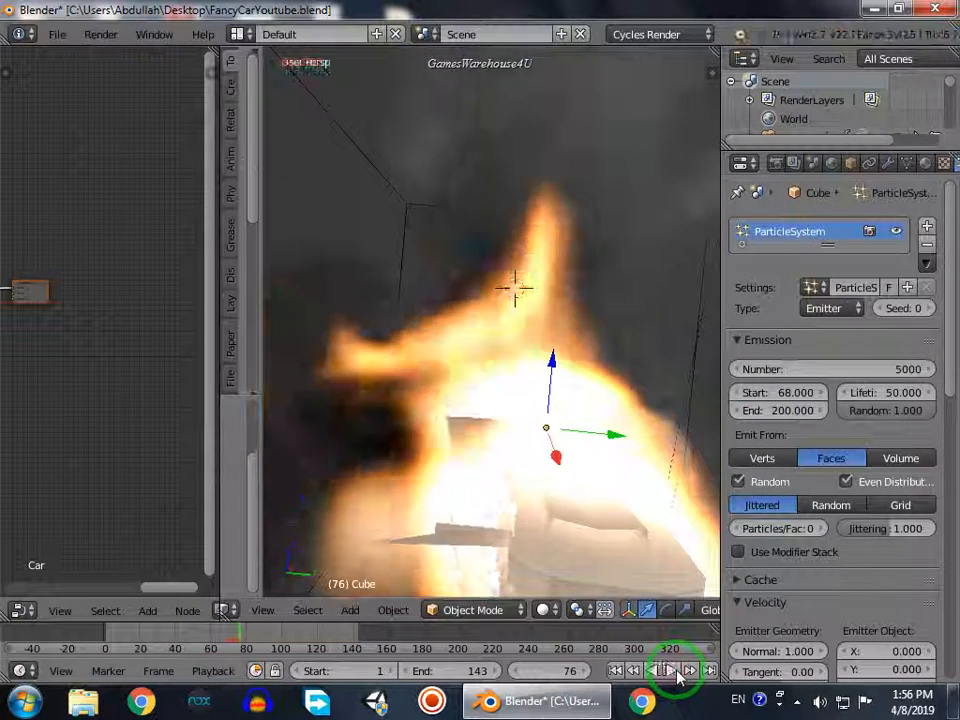
click(672, 670)
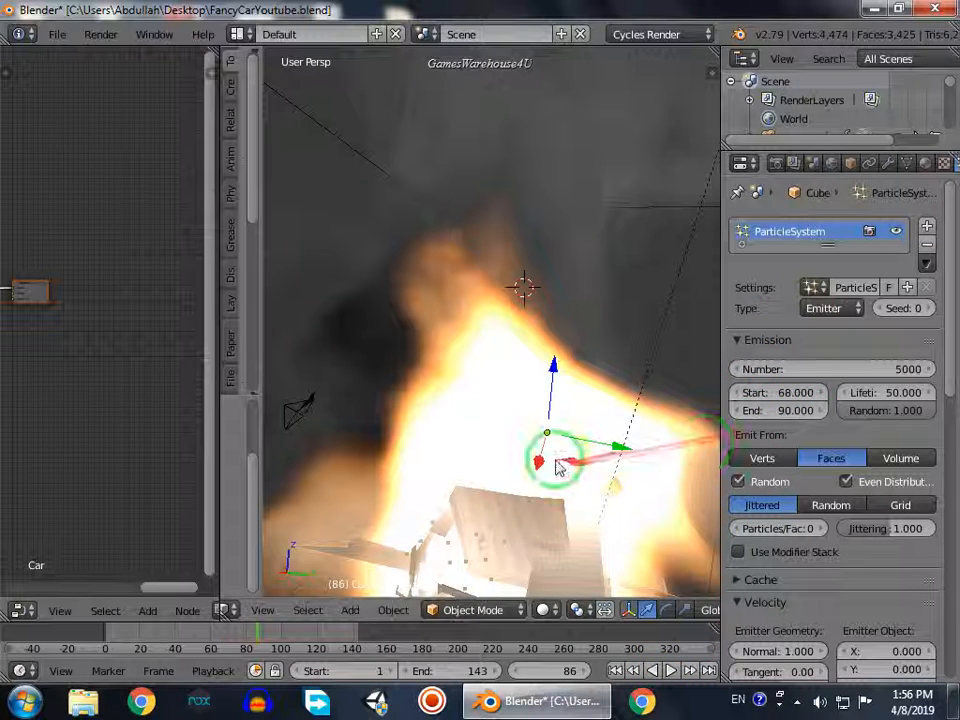
click(672, 670)
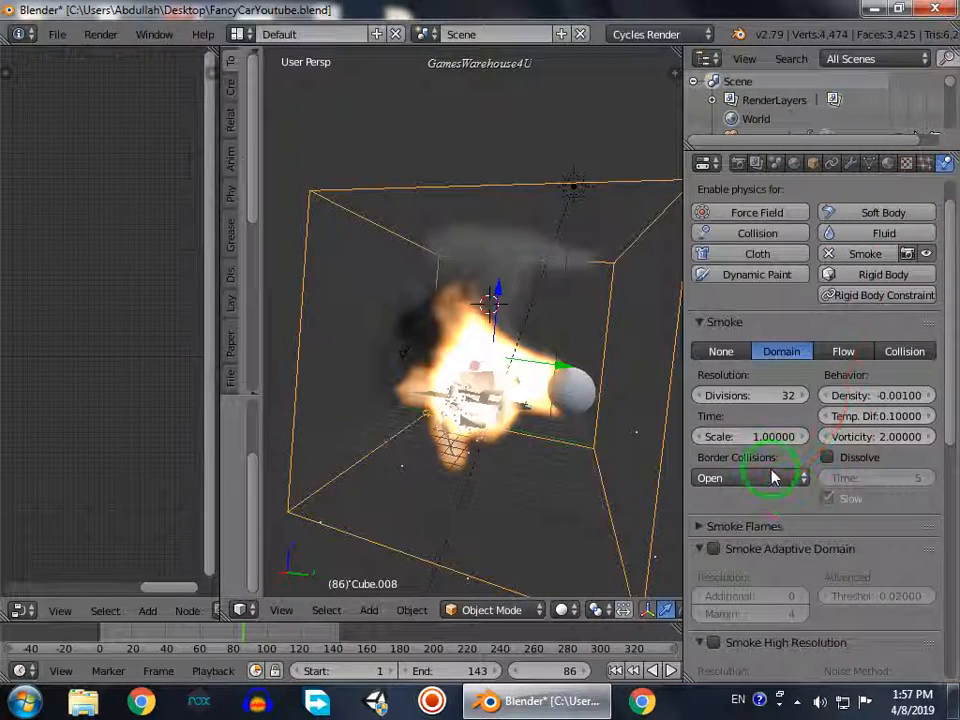
Scroll the domain's Smoke settings down to the Smoke Cache panel to set Start 68, End 143.
scroll(down, 3)
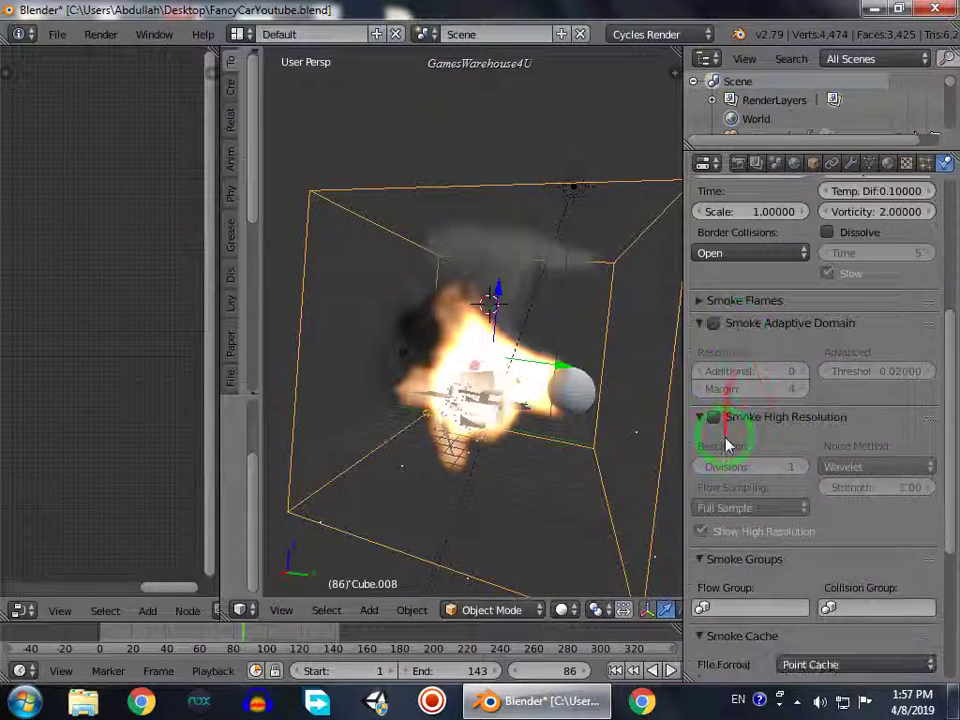
scroll(down, 3)
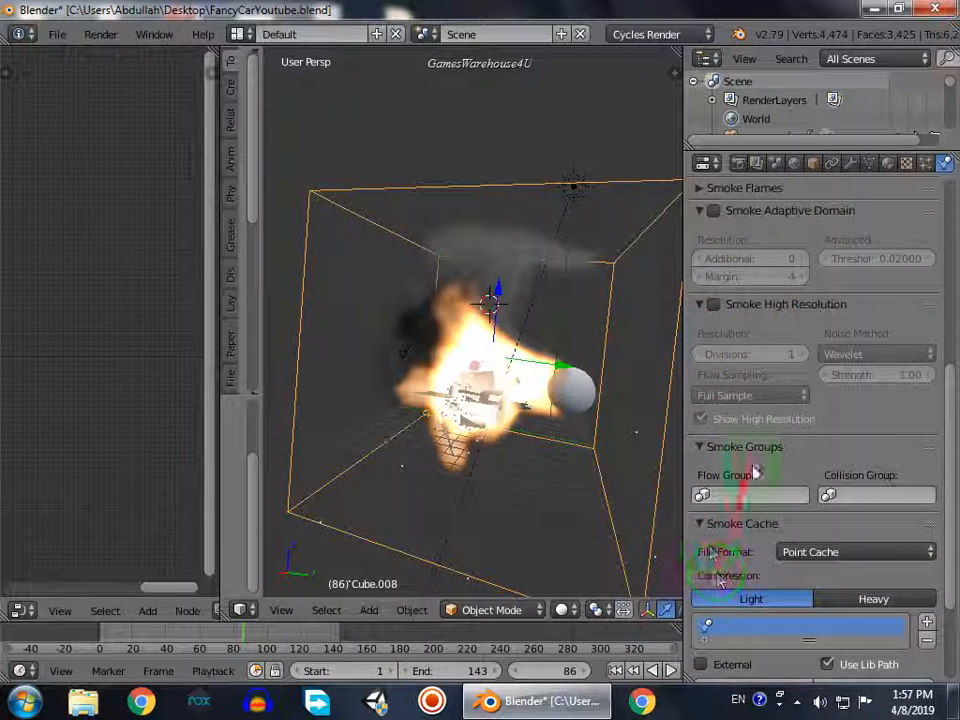
scroll(down, 3)
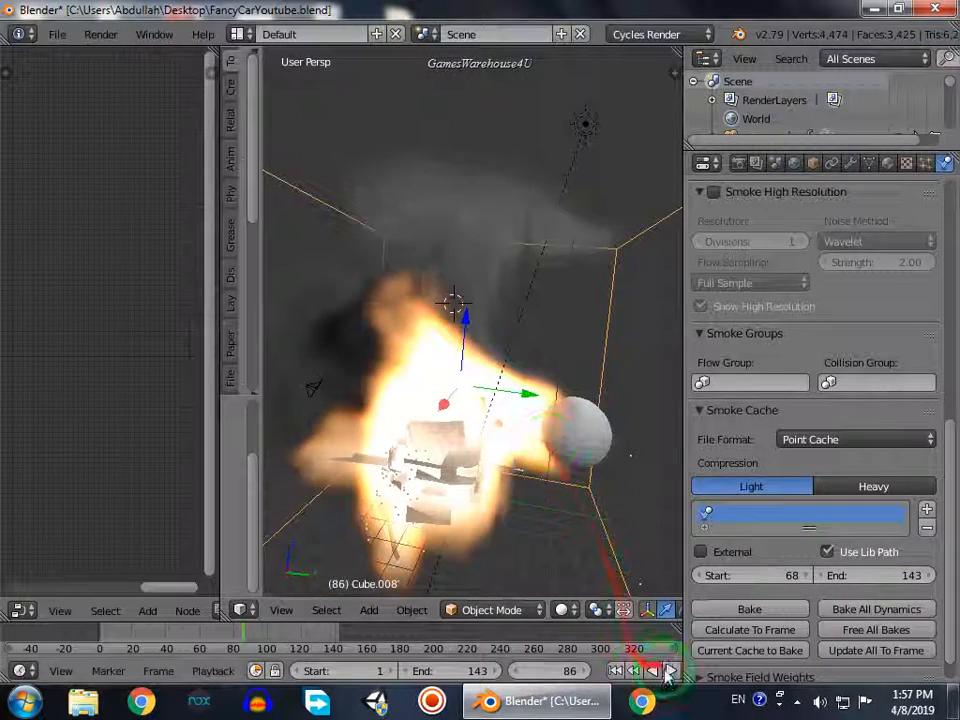
click(668, 670)
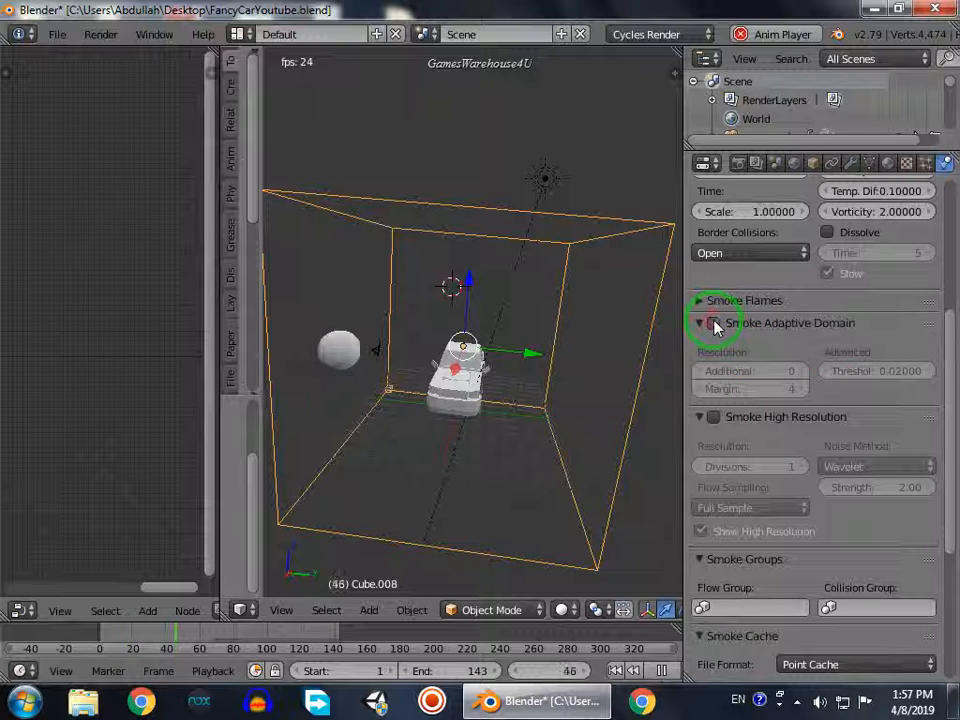
Enable Smoke Adaptive Domain on the domain and play back the fire eruption.
click(712, 322)
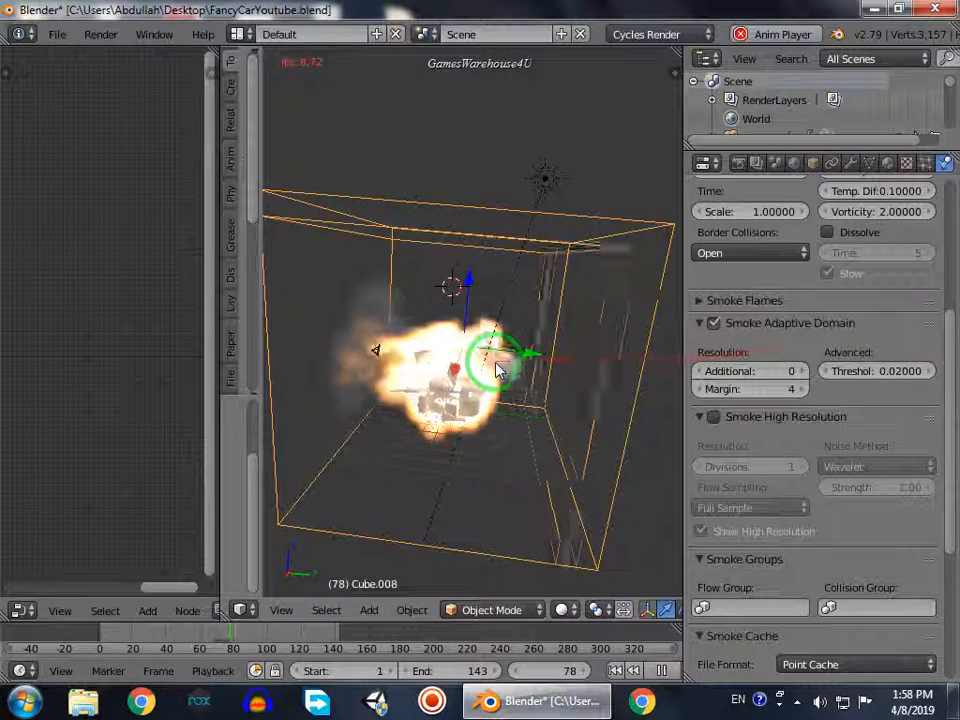
click(662, 670)
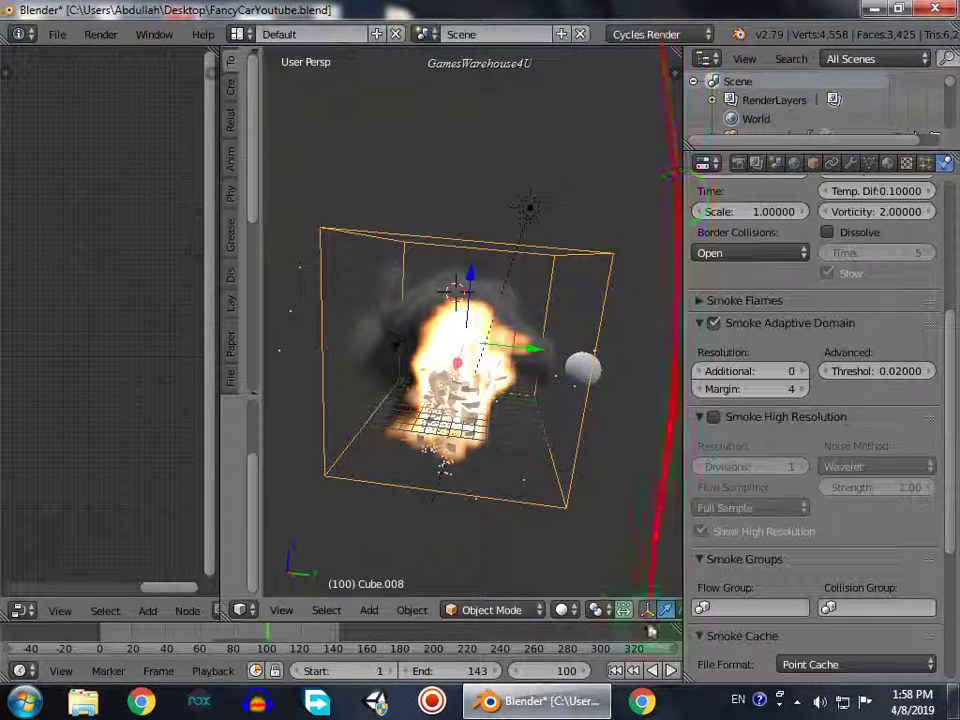
Switch the viewport shading to Rendered and pan across the smoke domain.
click(648, 608)
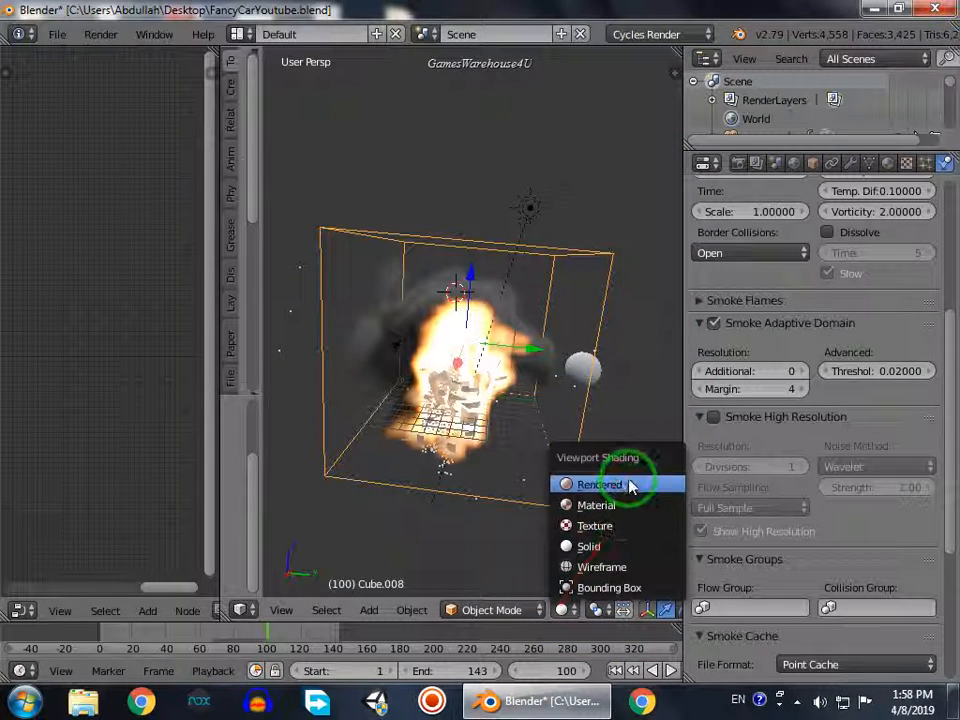
click(598, 484)
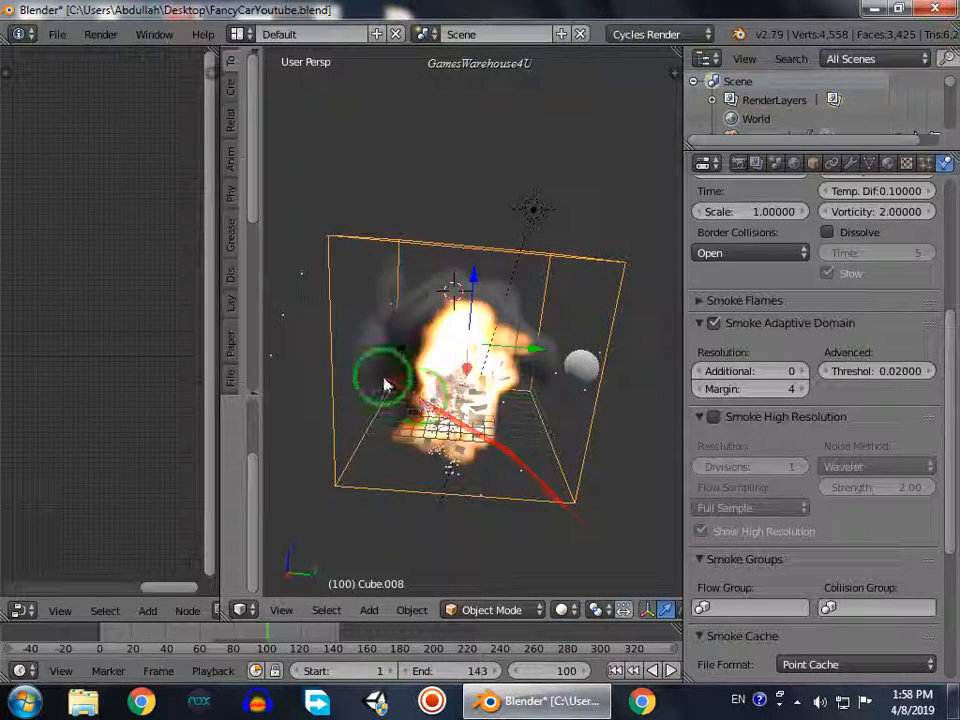
drag(384, 384, 500, 356)
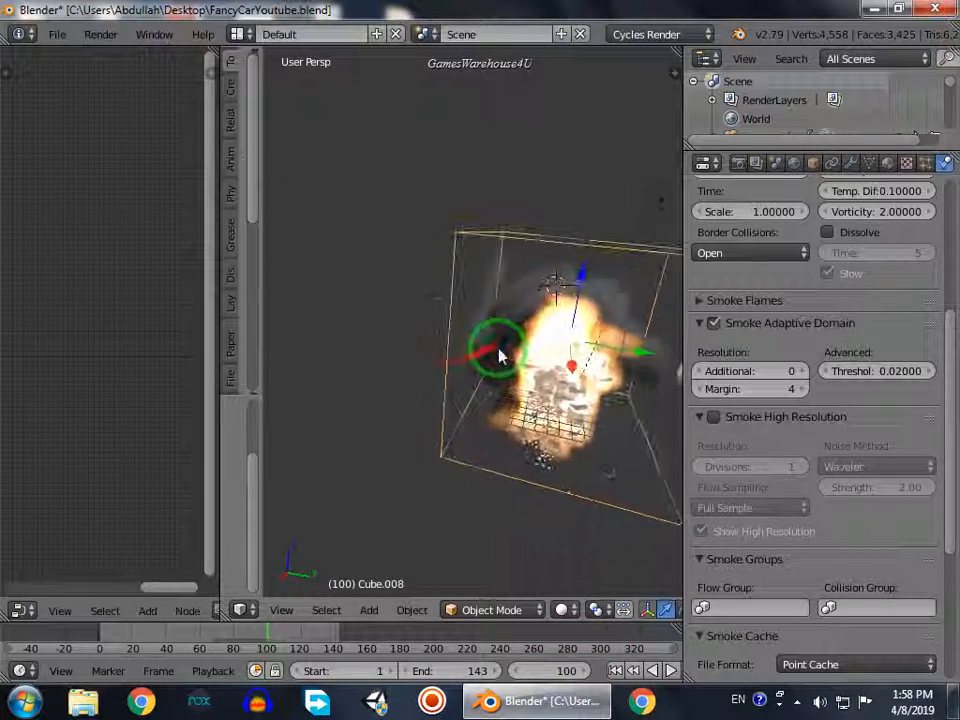
drag(500, 356, 490, 320)
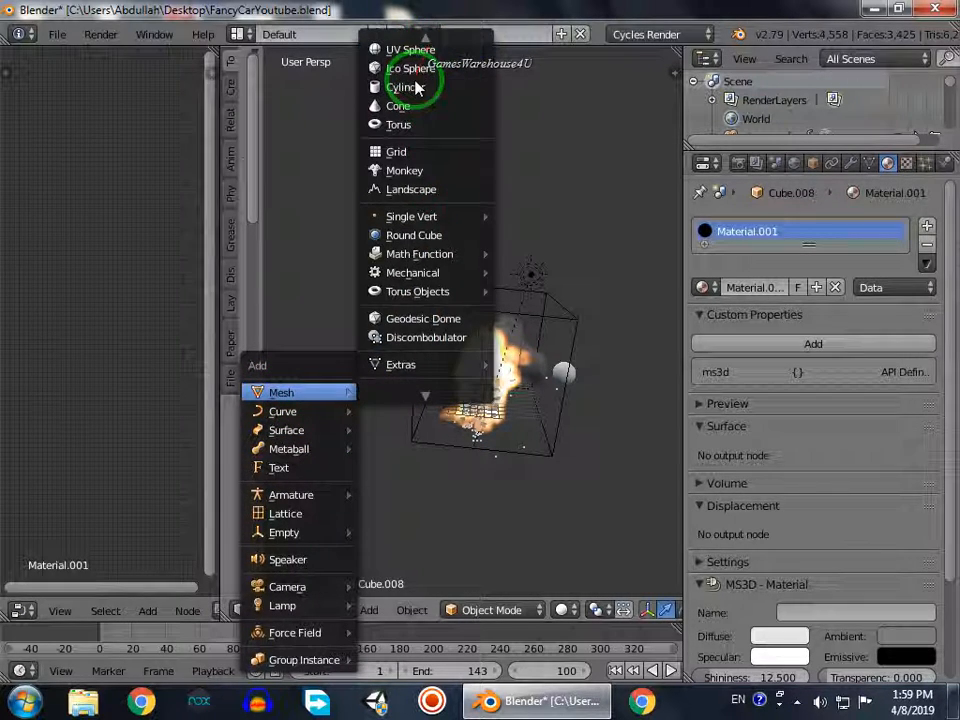
Add a sphere mesh after creating Material.001 on the smoke domain.
click(404, 88)
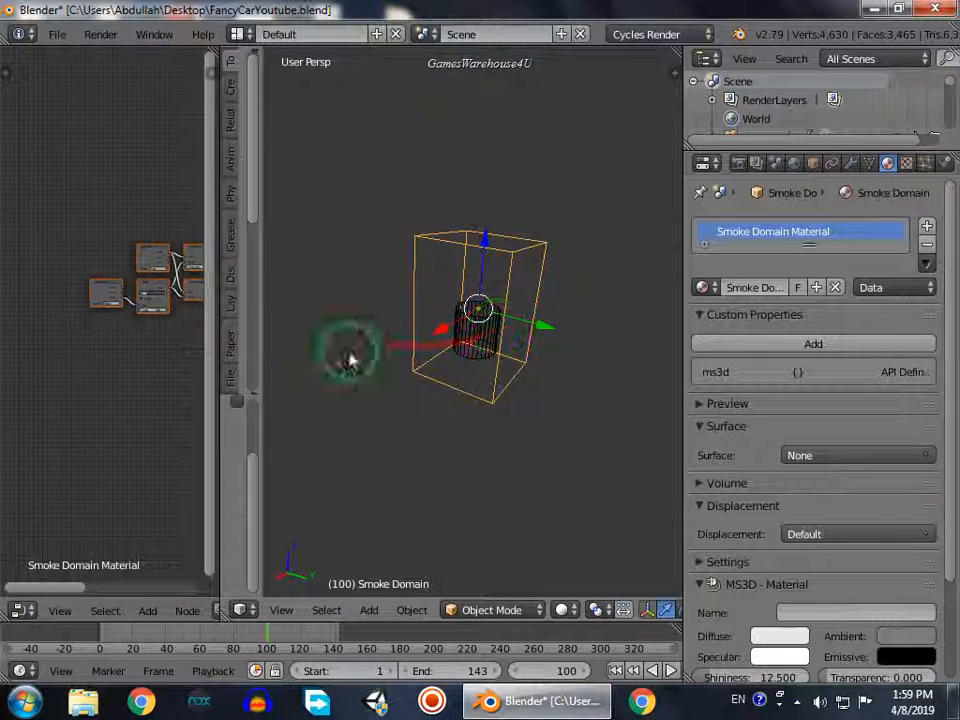
Play the timeline so the car bursts into fire and smoke, stopping around frame 72.
click(668, 670)
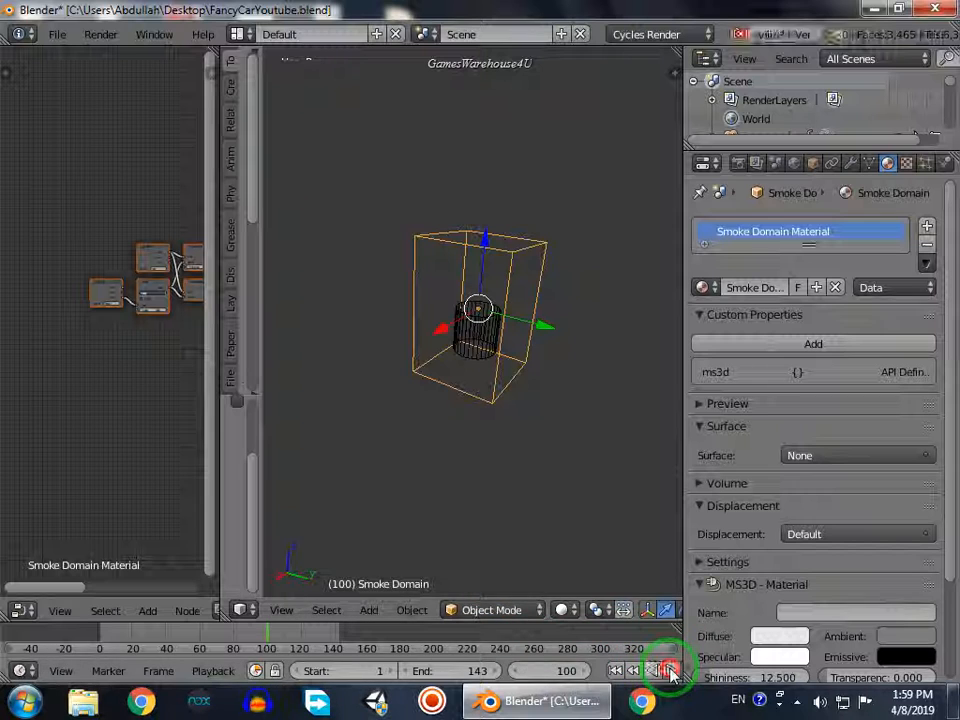
click(664, 670)
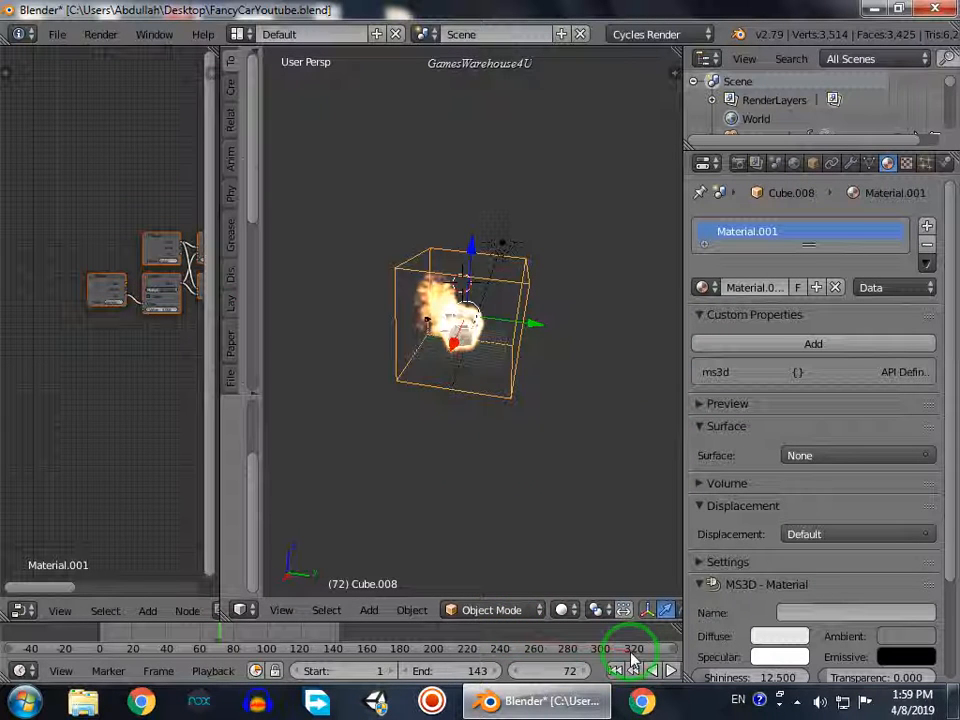
Replay the explosion, then switch the viewport shading to Texture.
click(662, 670)
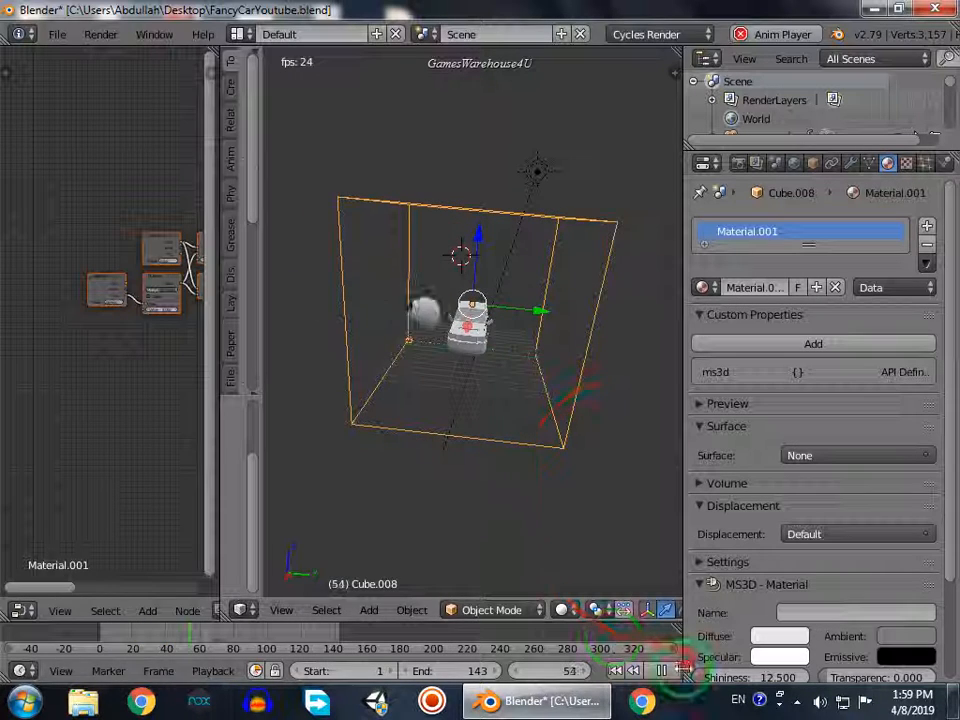
click(660, 670)
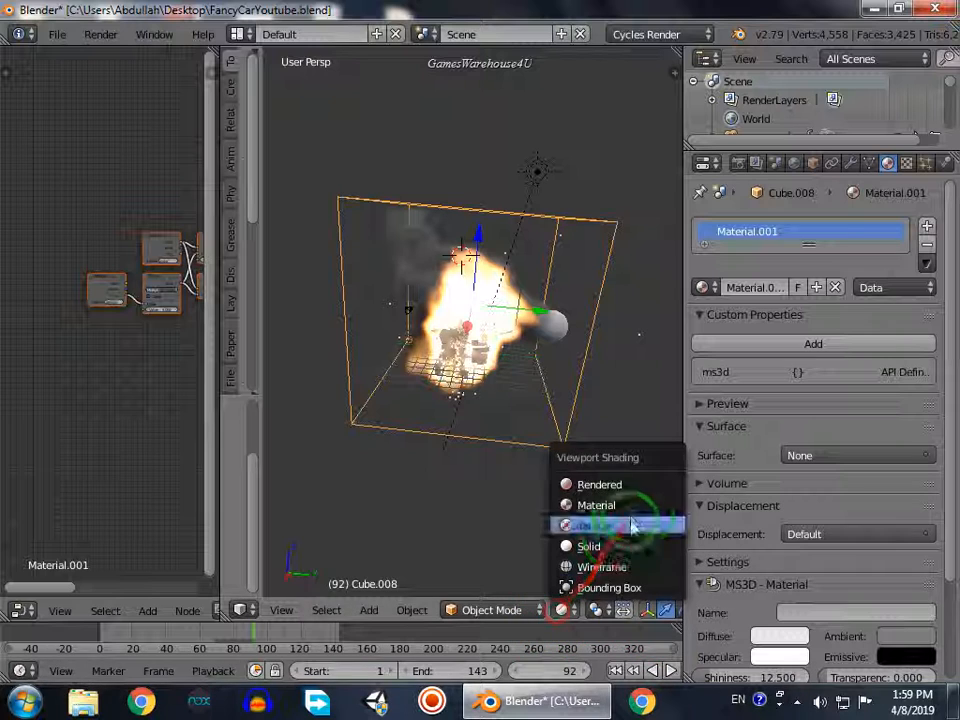
click(600, 484)
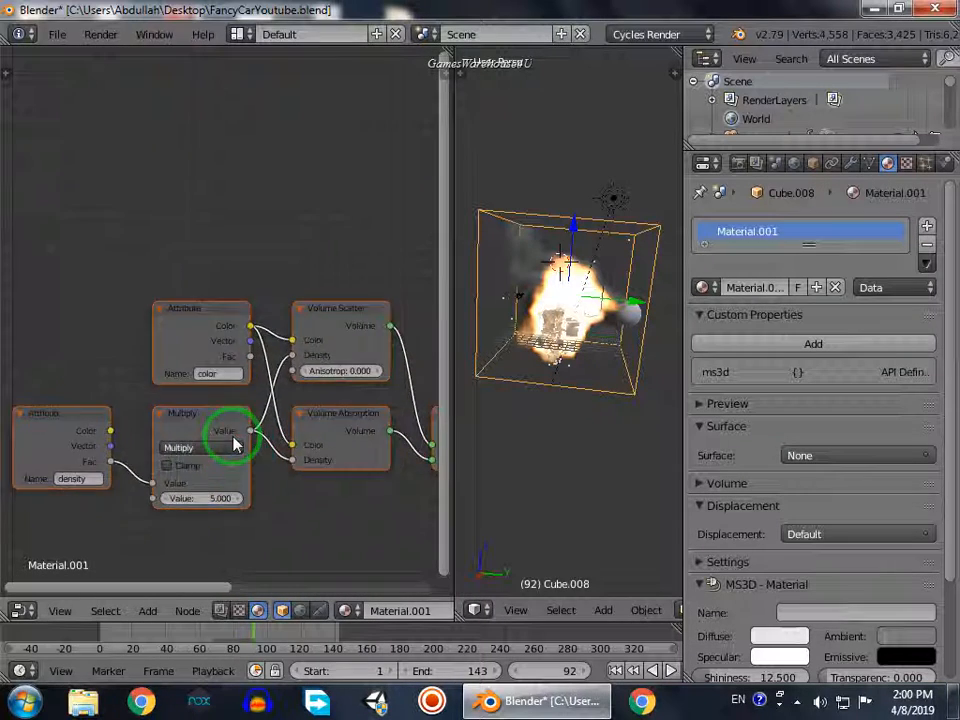
Scroll the Node Editor in preparation for adding the ColorRamp node.
scroll(down, 3)
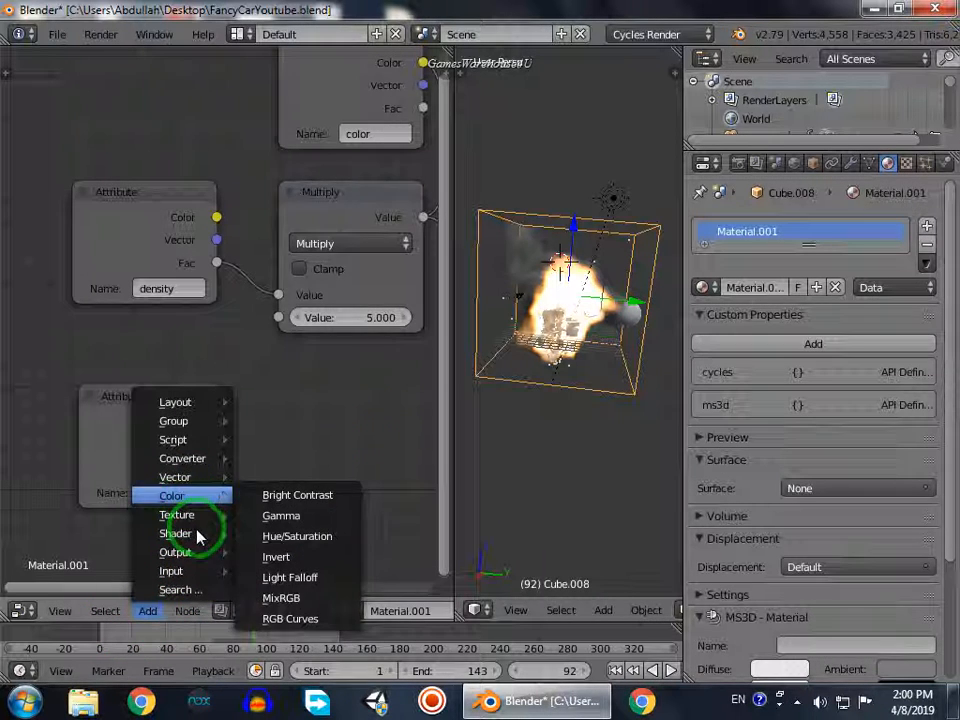
mouse_move(182, 458)
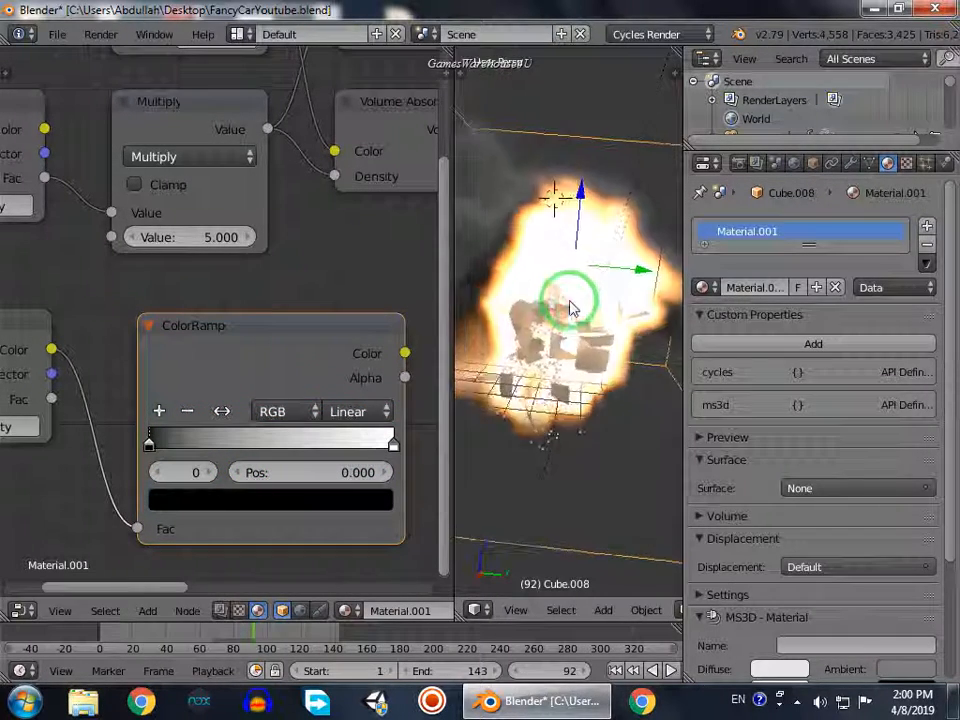
Build the ColorRamp fire gradient with dark red, orange and yellow colour stops.
drag(576, 304, 556, 304)
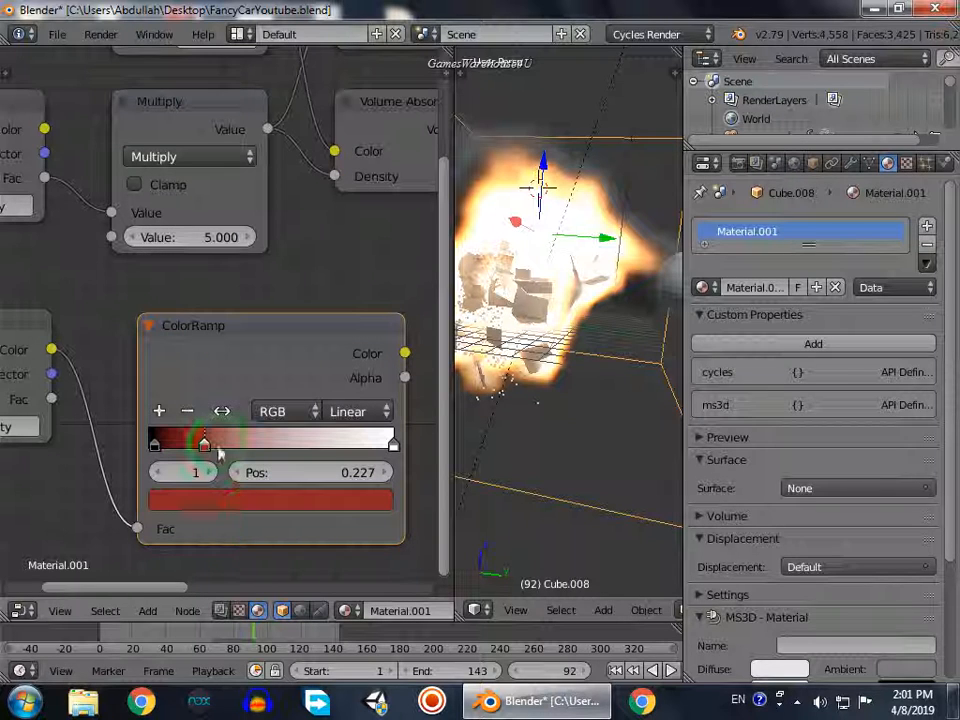
click(258, 444)
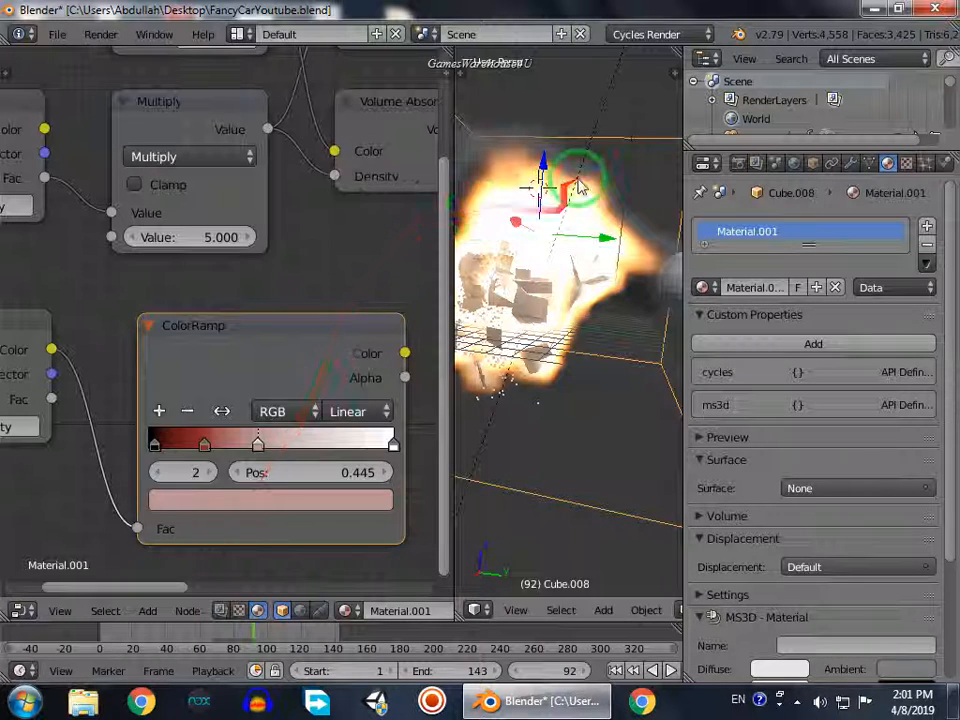
click(270, 500)
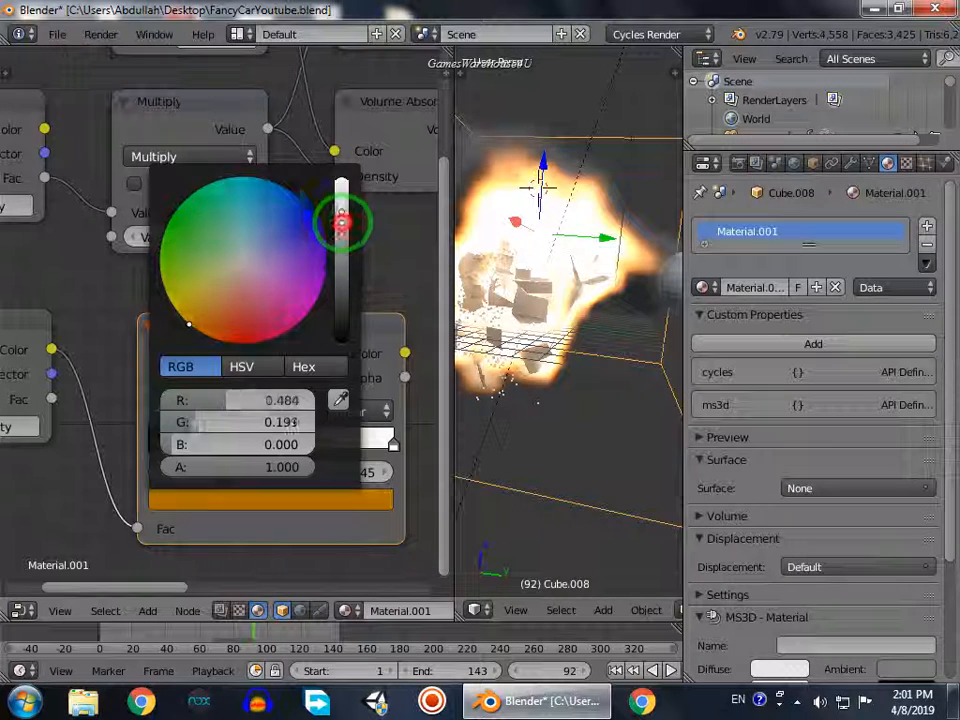
drag(344, 222, 204, 336)
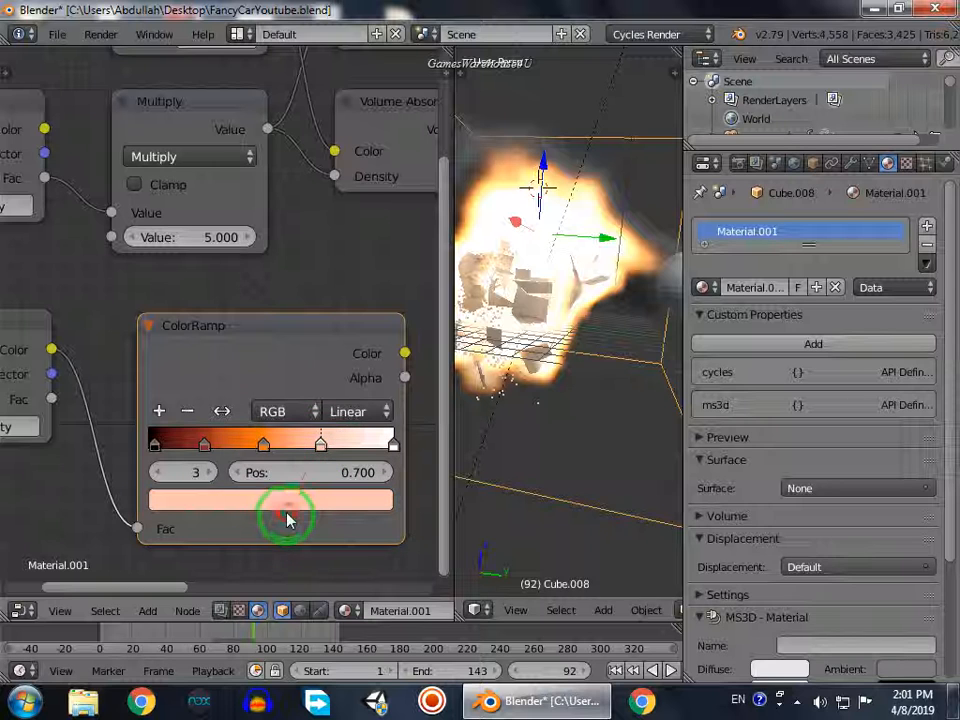
click(270, 500)
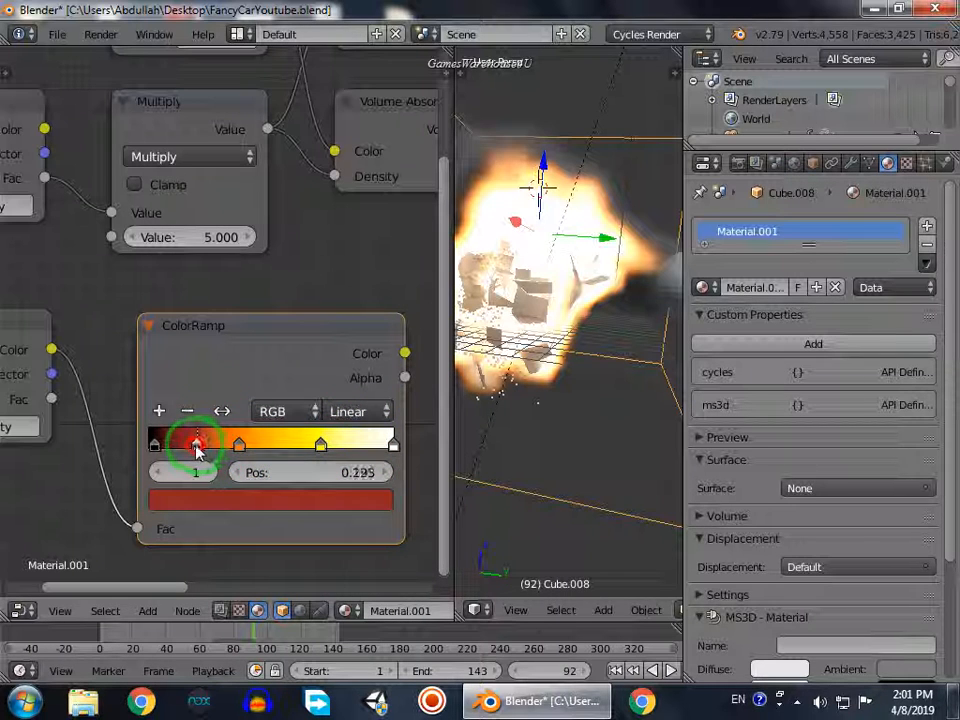
click(296, 444)
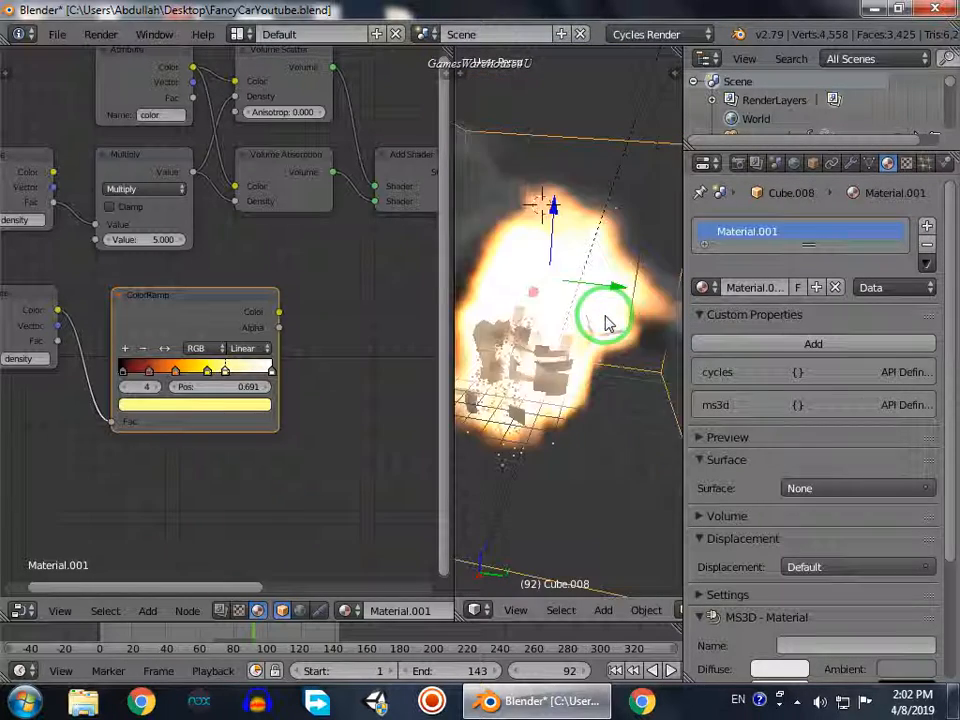
Add an Emission shader node and feed the ColorRamp colour into its Color input.
drag(604, 316, 570, 204)
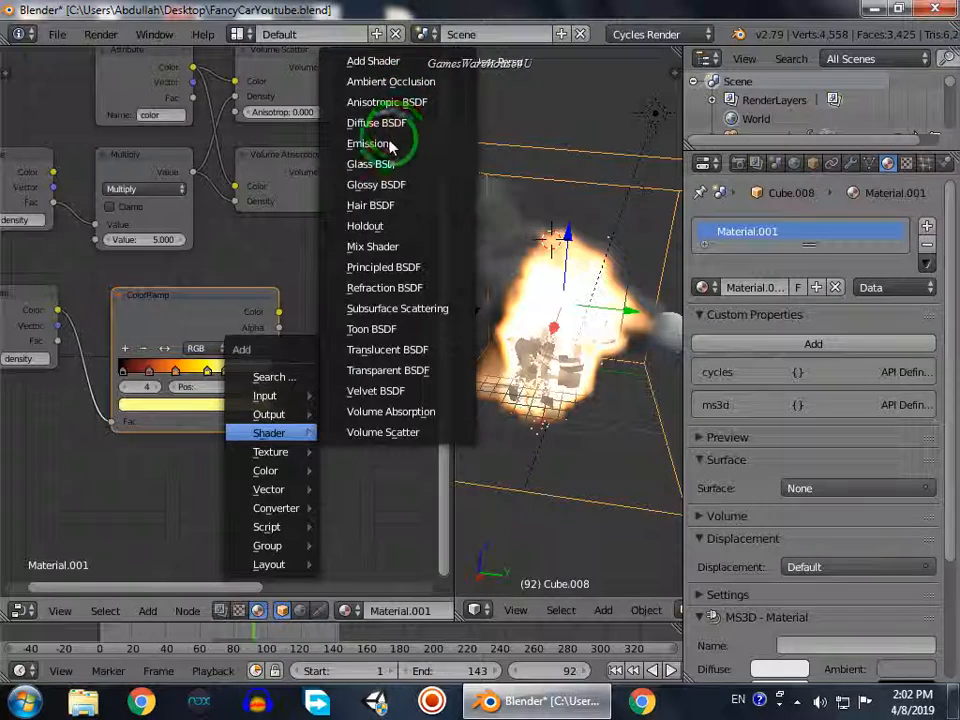
click(368, 144)
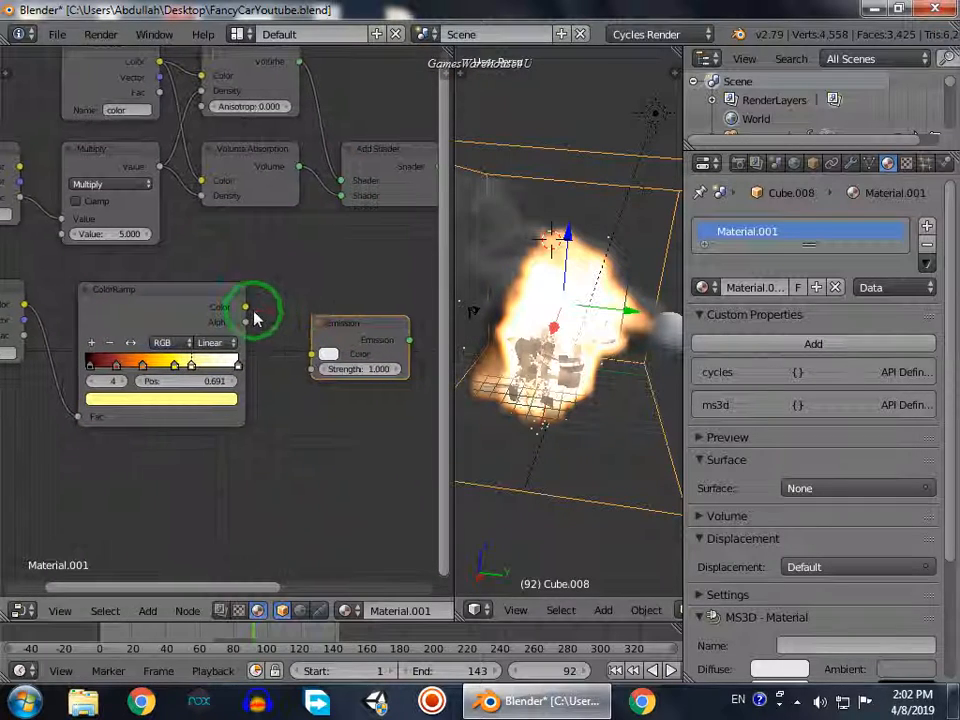
drag(256, 318, 216, 398)
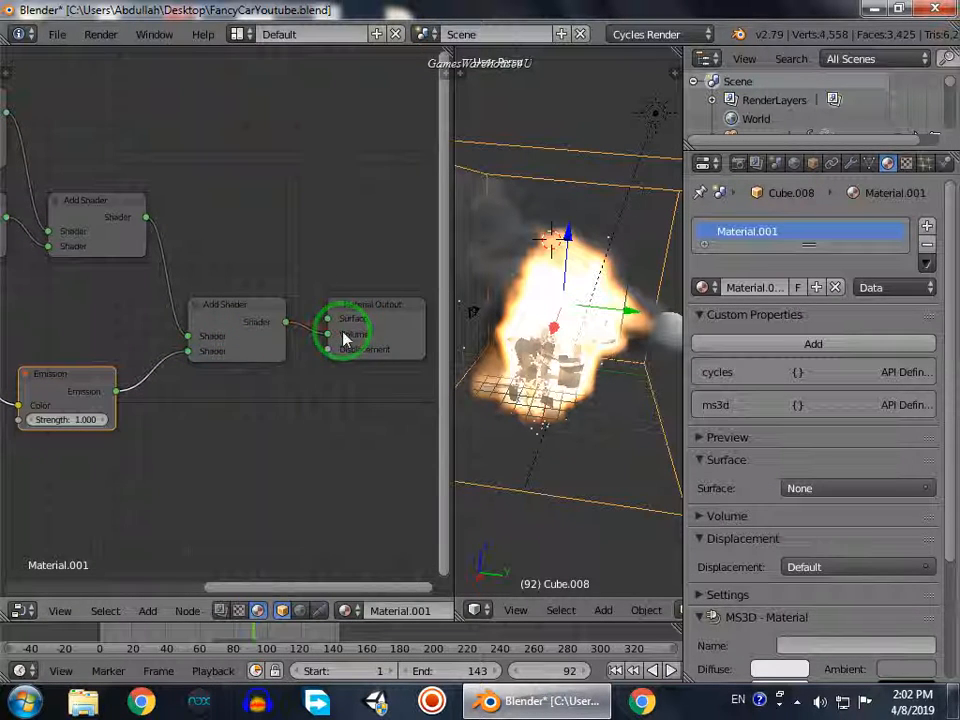
mouse_move(452, 530)
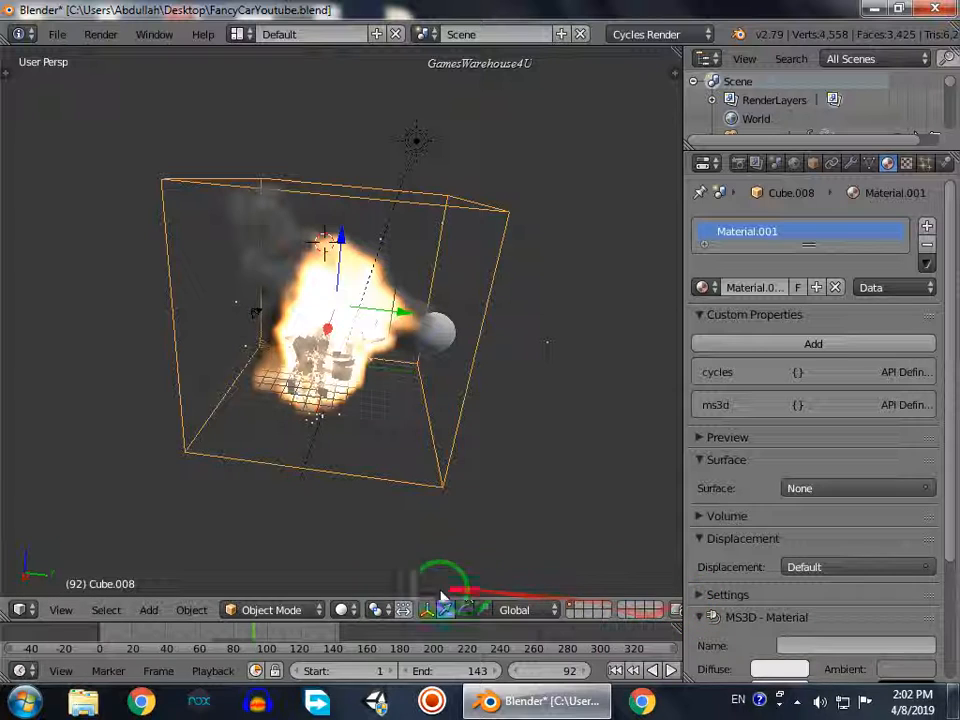
Preview the explosion's fire and smoke in Rendered viewport shading.
click(444, 610)
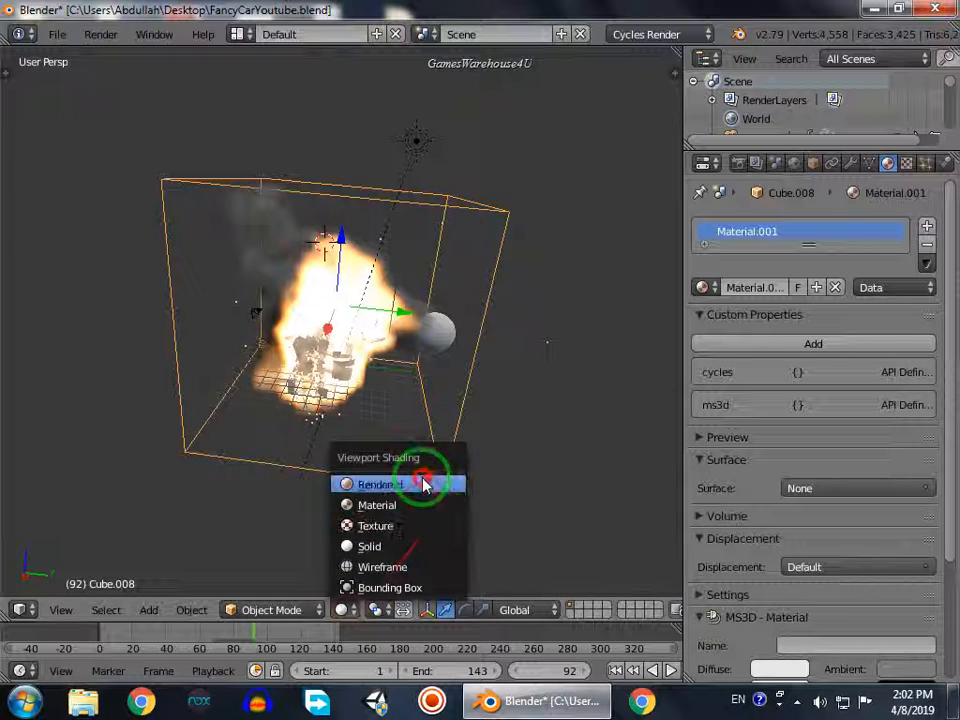
click(380, 484)
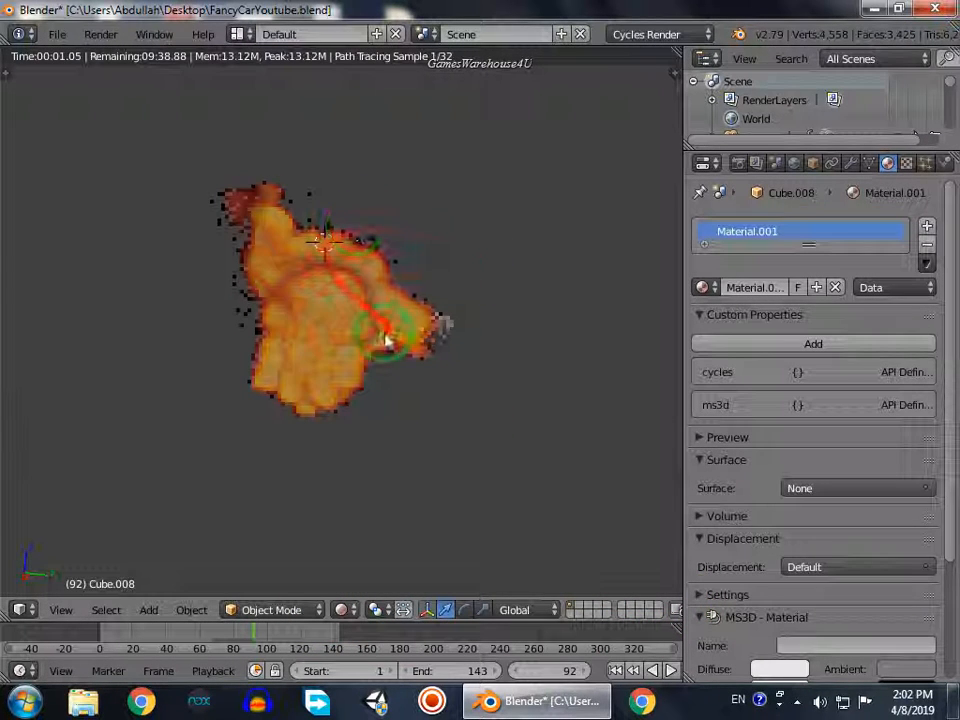
click(340, 330)
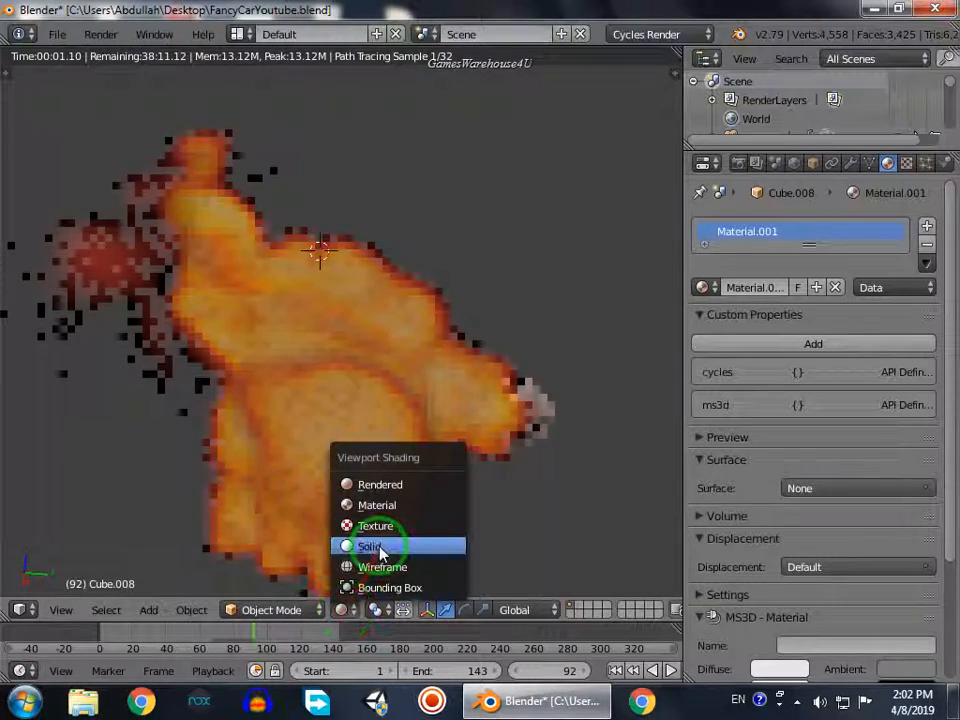
Return to Solid shading, orbit around the explosion and play the animation.
click(370, 546)
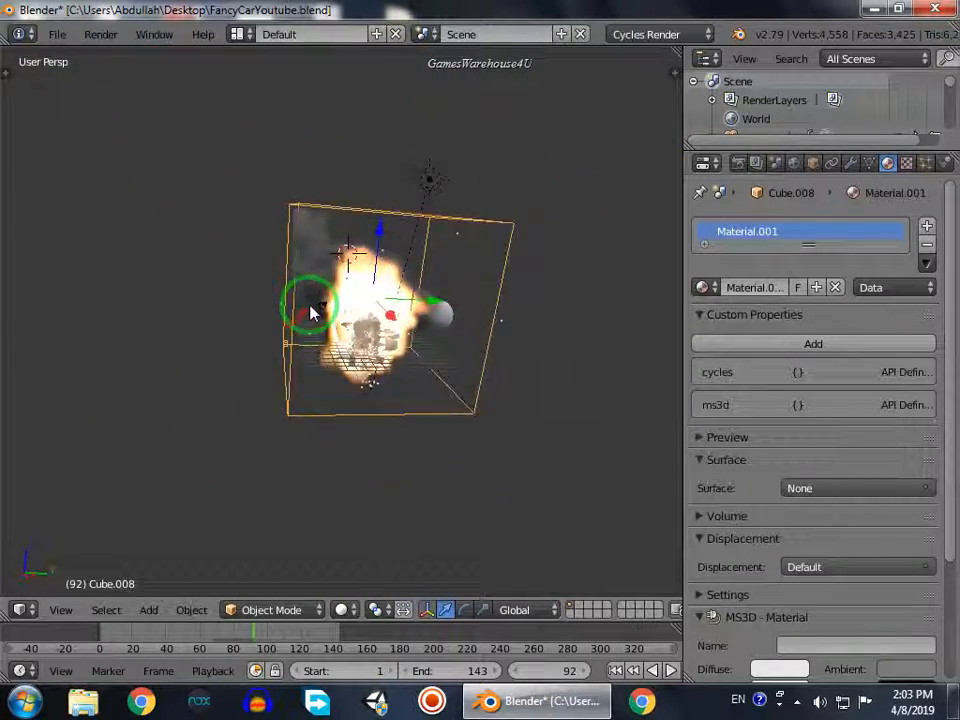
drag(310, 310, 464, 330)
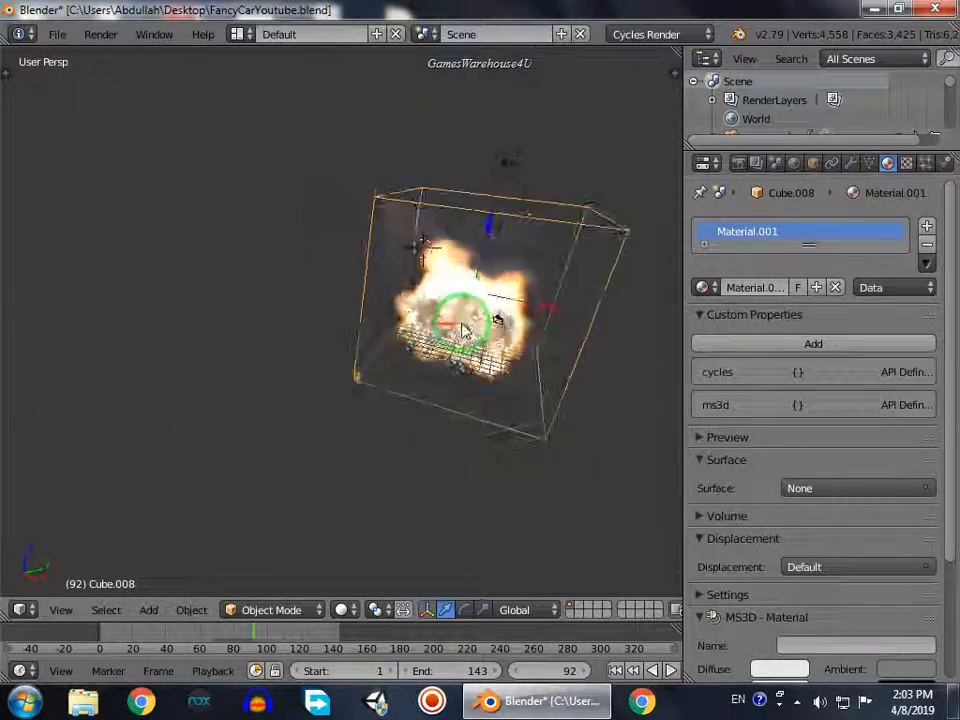
drag(464, 320, 284, 256)
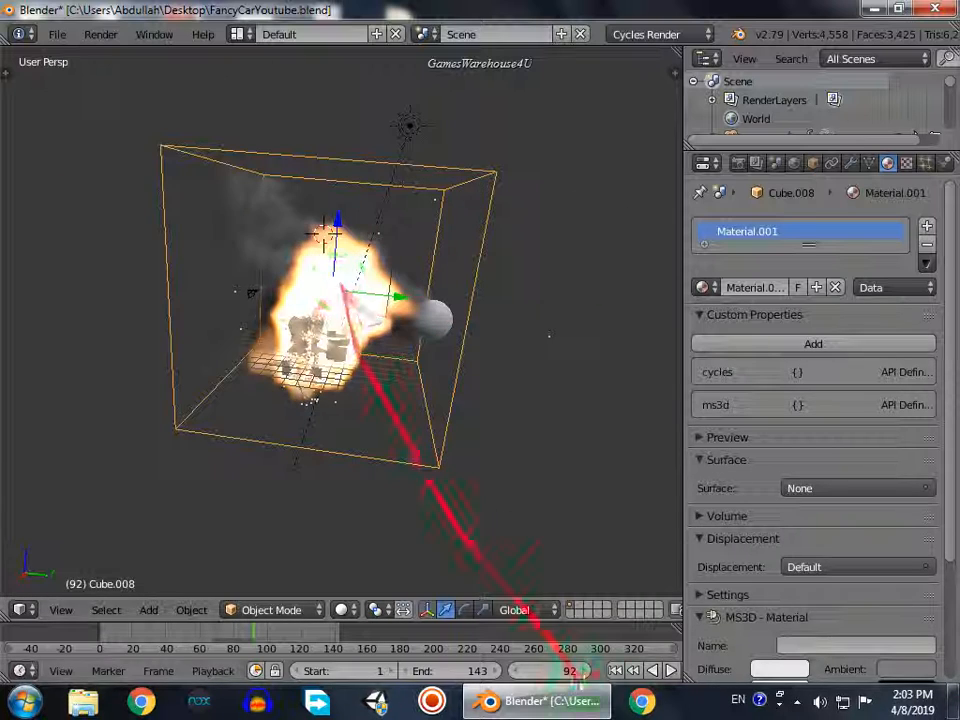
click(636, 670)
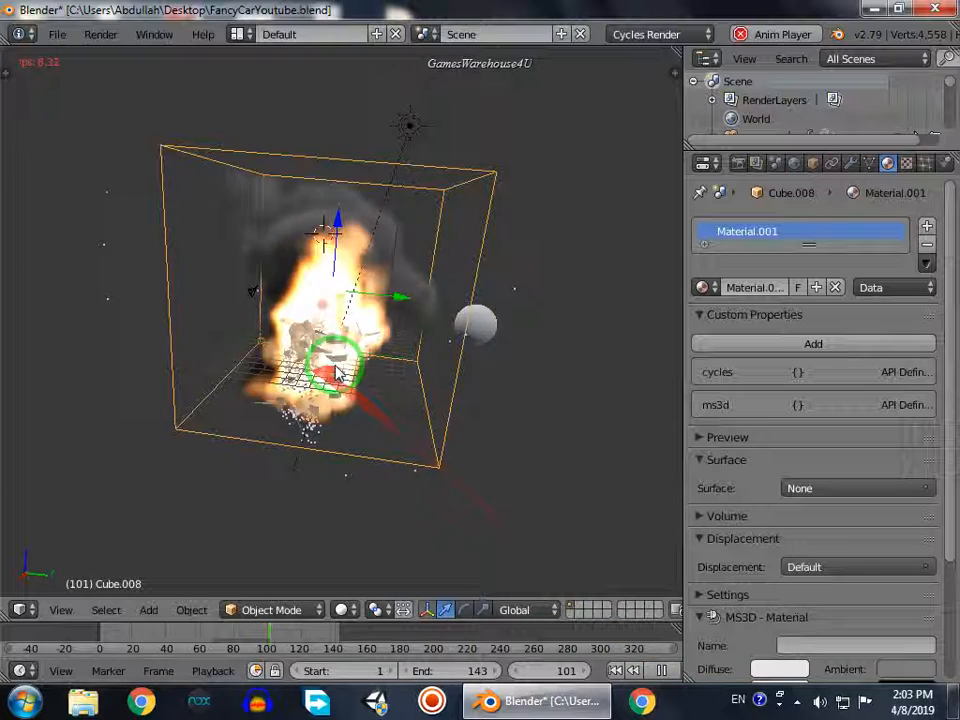